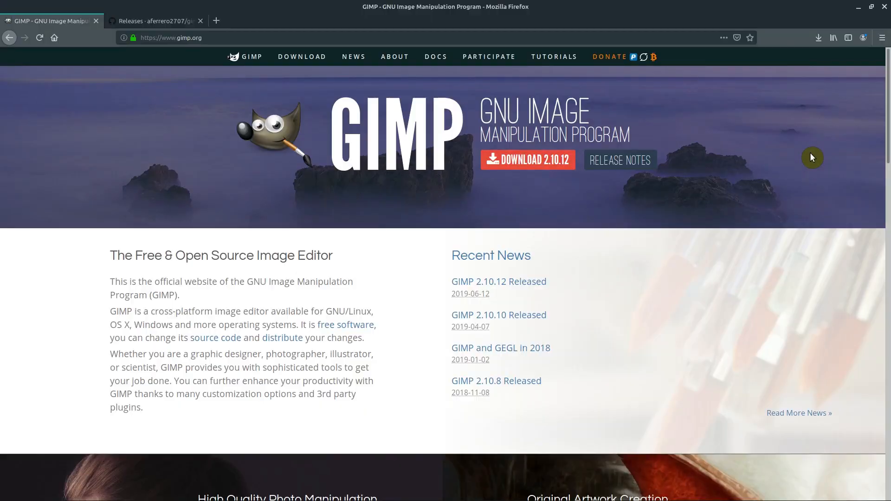
{"action": "mouse_move", "coordinate": [388, 155]}
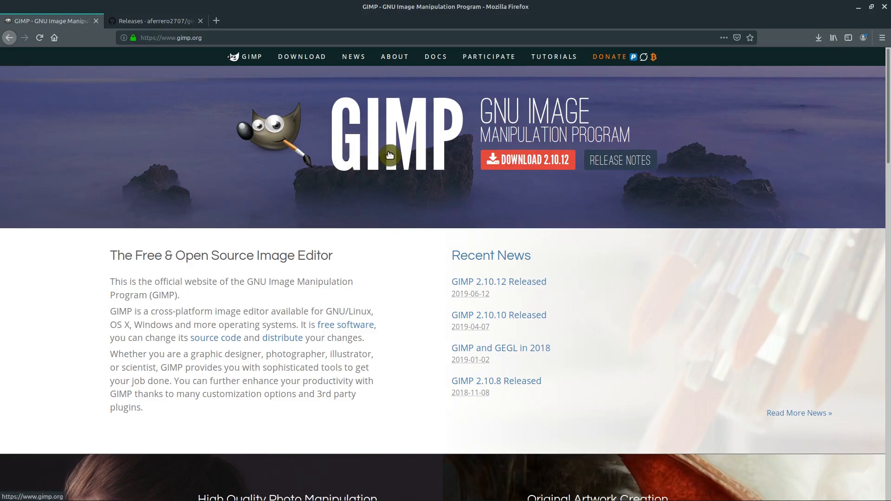
Step: Close the Firefox window showing gimp.org so the desktop is visible
{"action": "left_click", "coordinate": [859, 6]}
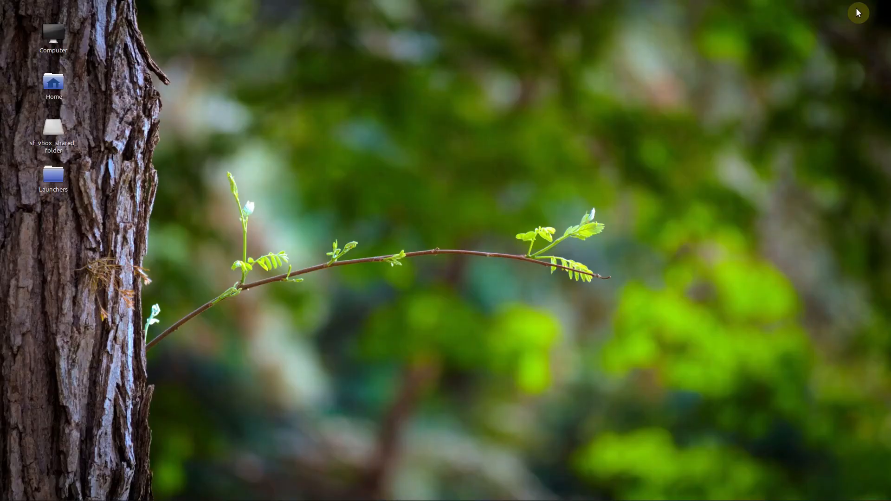
{"action": "mouse_move", "coordinate": [575, 342]}
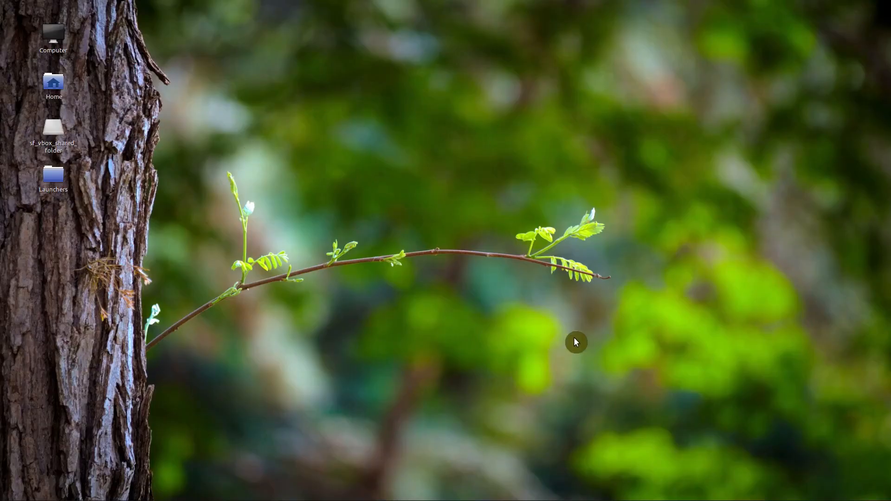
{"action": "mouse_move", "coordinate": [476, 231]}
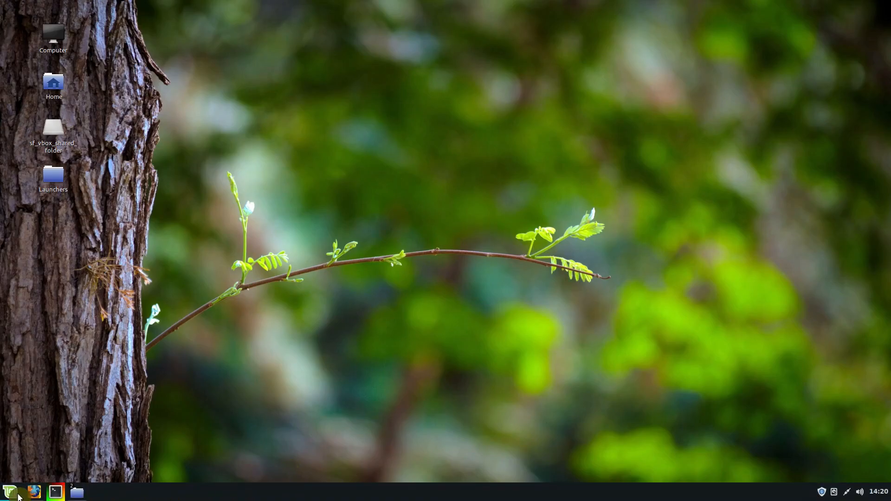
Step: Launch Software Manager from the Cinnamon menu by searching 'sof'
{"action": "left_click", "coordinate": [8, 492]}
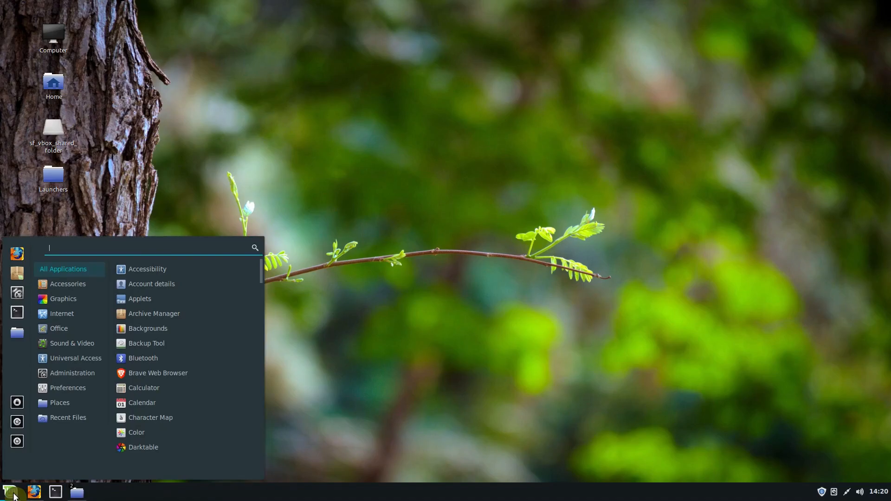
{"action": "type", "text": "sof"}
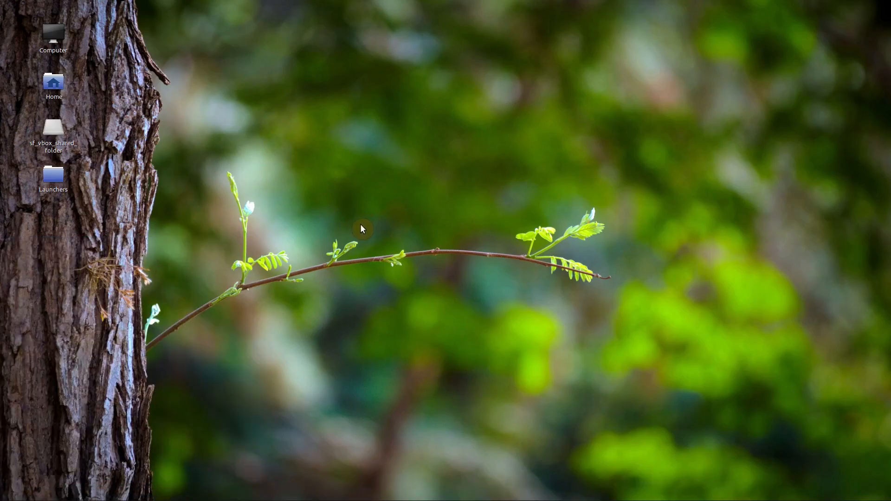
{"action": "mouse_move", "coordinate": [421, 193]}
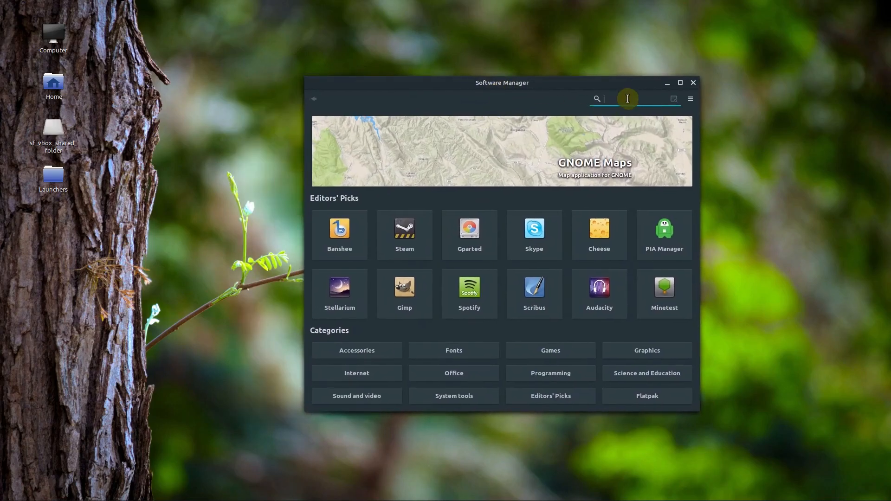
Step: Search Software Manager for 'gimp' and browse the resulting Gimp and plugin packages
{"action": "left_click", "coordinate": [598, 228]}
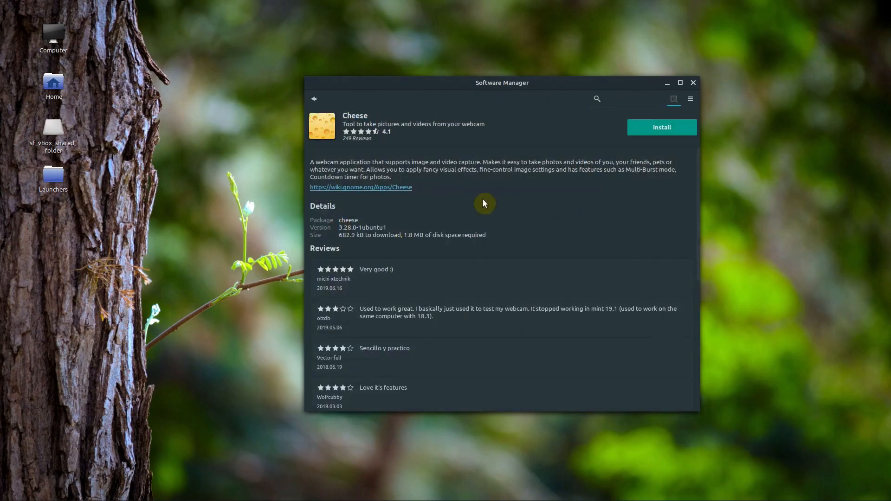
{"action": "left_click", "coordinate": [312, 98]}
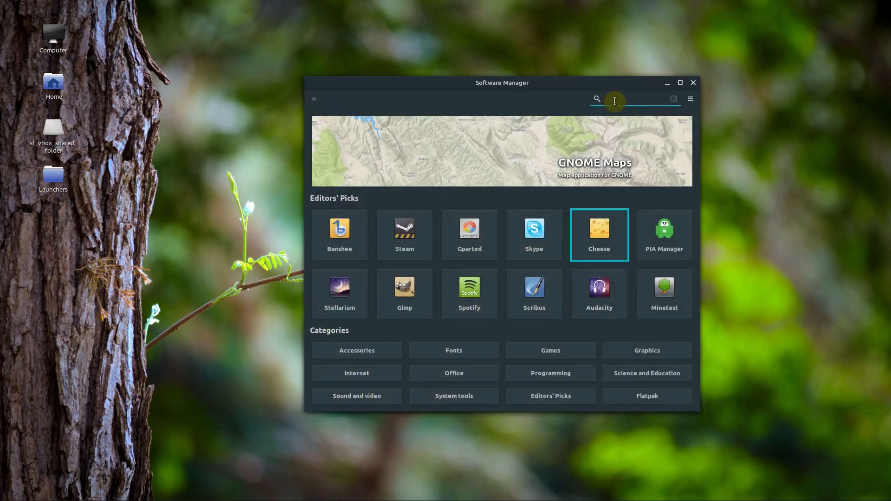
{"action": "type", "text": "gimp"}
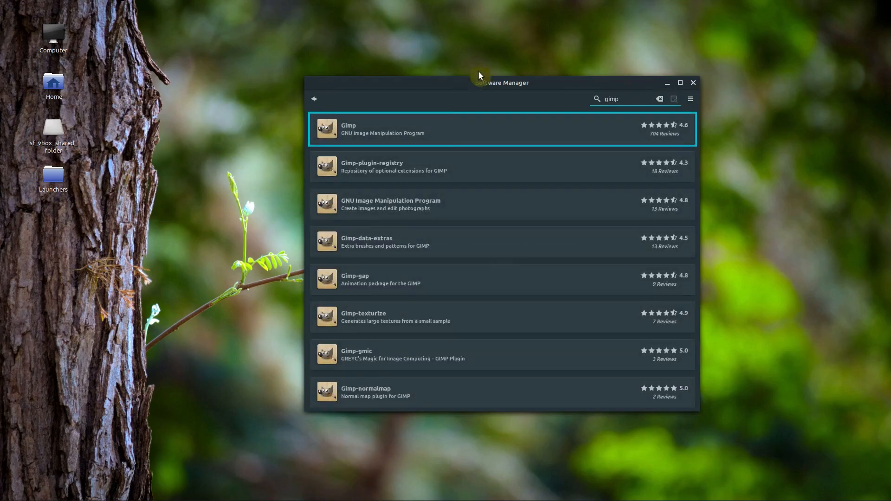
{"action": "mouse_move", "coordinate": [444, 141]}
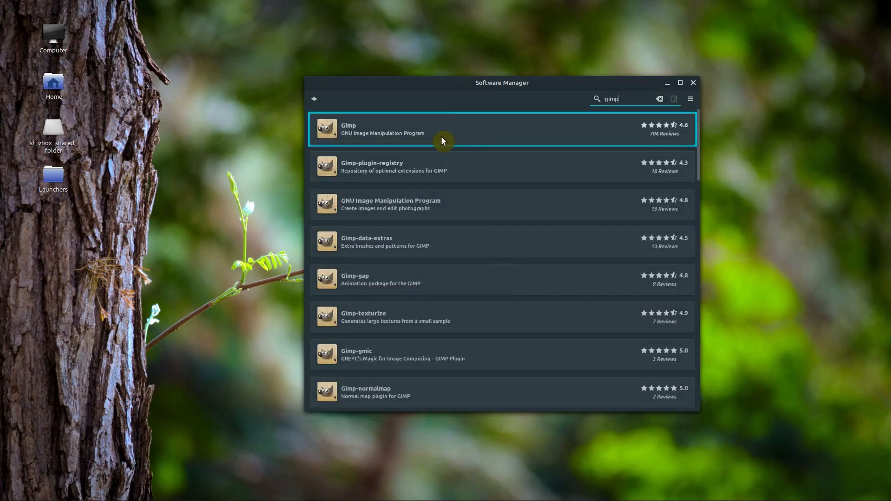
{"action": "mouse_move", "coordinate": [421, 252]}
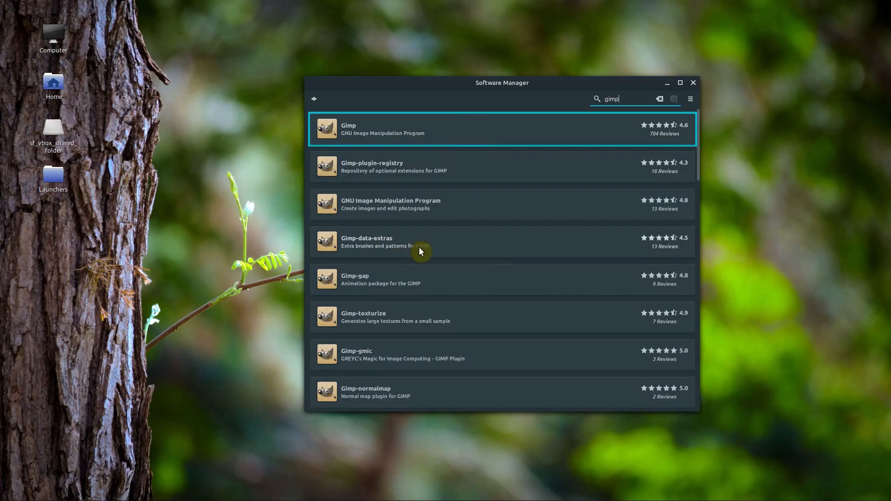
{"action": "mouse_move", "coordinate": [418, 135]}
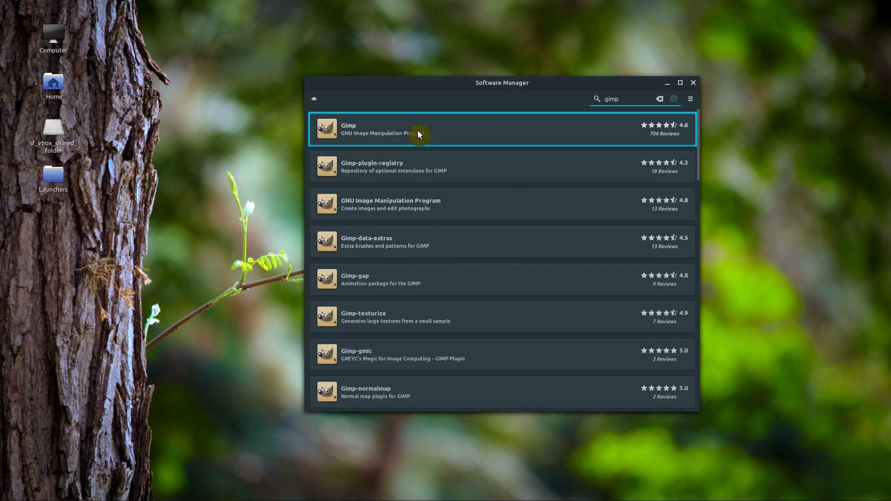
{"action": "mouse_move", "coordinate": [395, 142]}
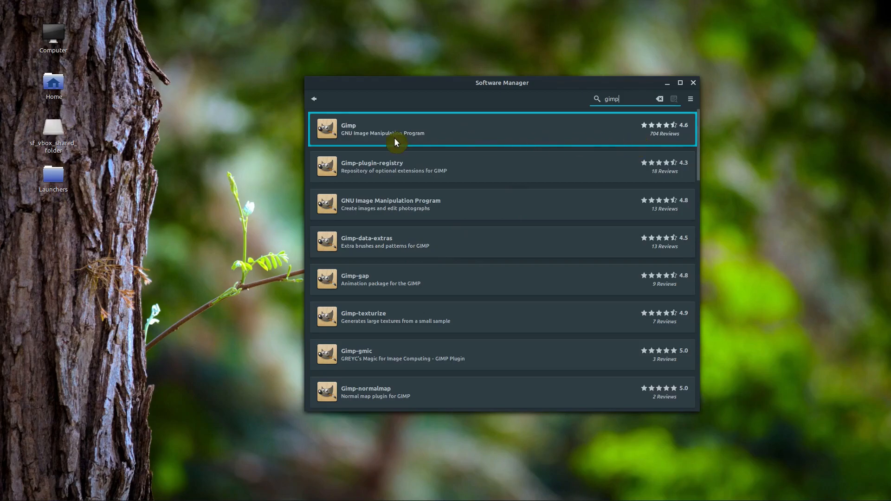
{"action": "mouse_move", "coordinate": [433, 186]}
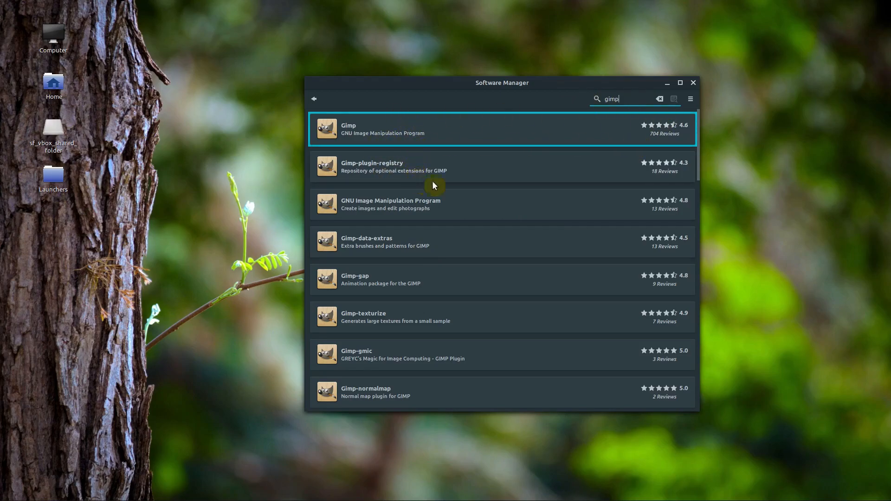
{"action": "scroll", "scroll_direction": "down", "scroll_amount": 3}
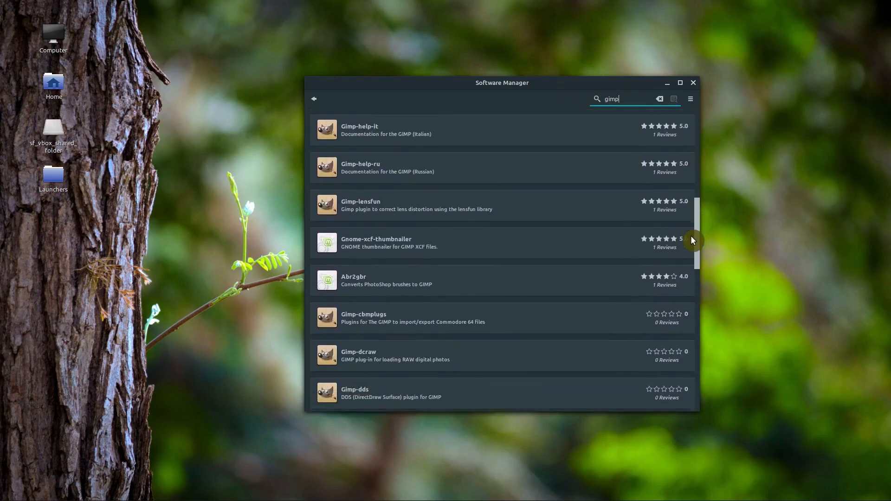
{"action": "scroll", "scroll_direction": "up", "scroll_amount": 3}
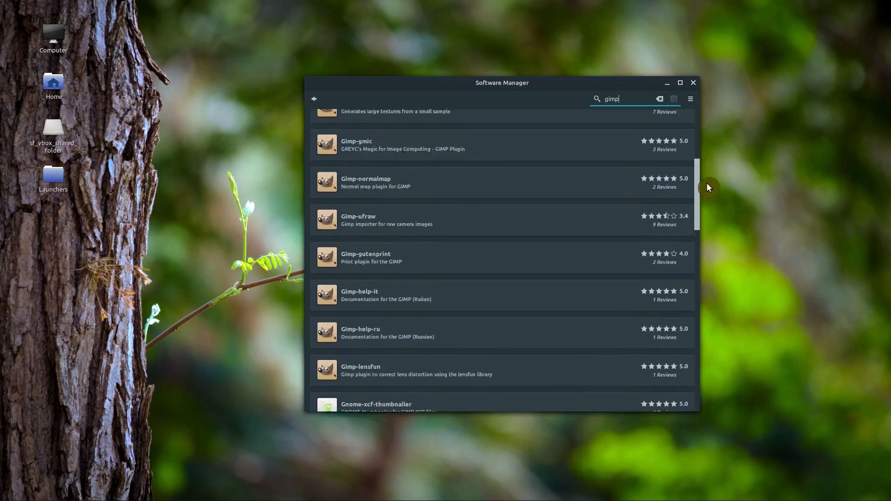
{"action": "scroll", "scroll_direction": "up", "scroll_amount": 3}
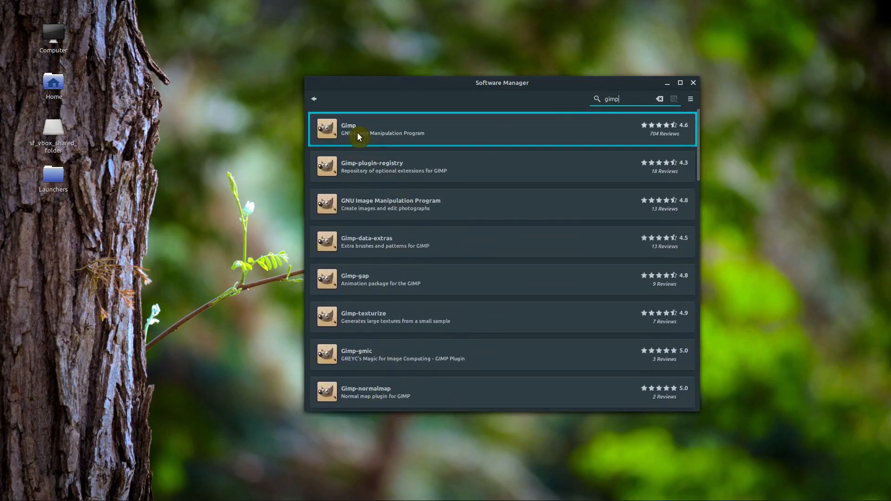
{"action": "mouse_move", "coordinate": [684, 137]}
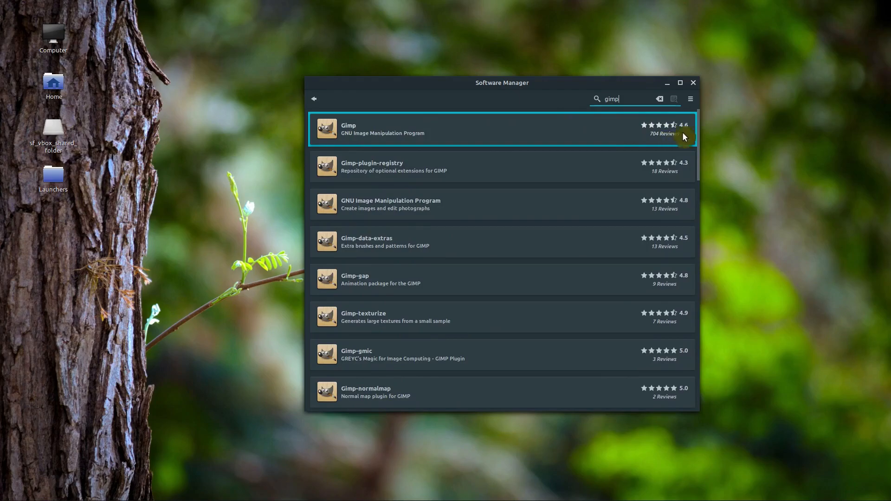
Step: View the Gimp package page with its version, download size and reviews
{"action": "left_click", "coordinate": [455, 129]}
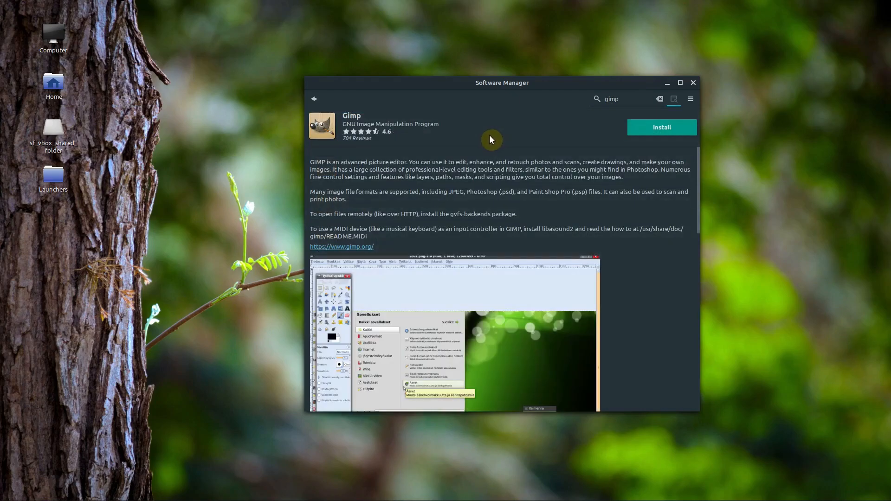
{"action": "mouse_move", "coordinate": [351, 120]}
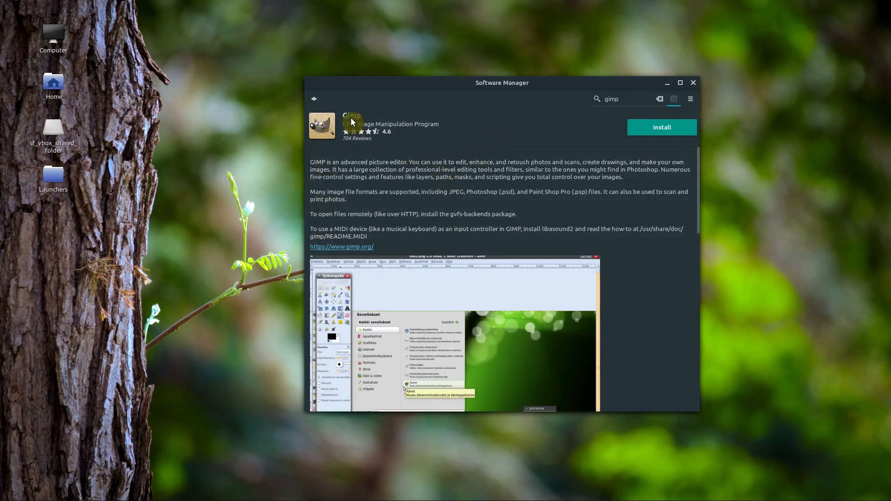
{"action": "mouse_move", "coordinate": [472, 200]}
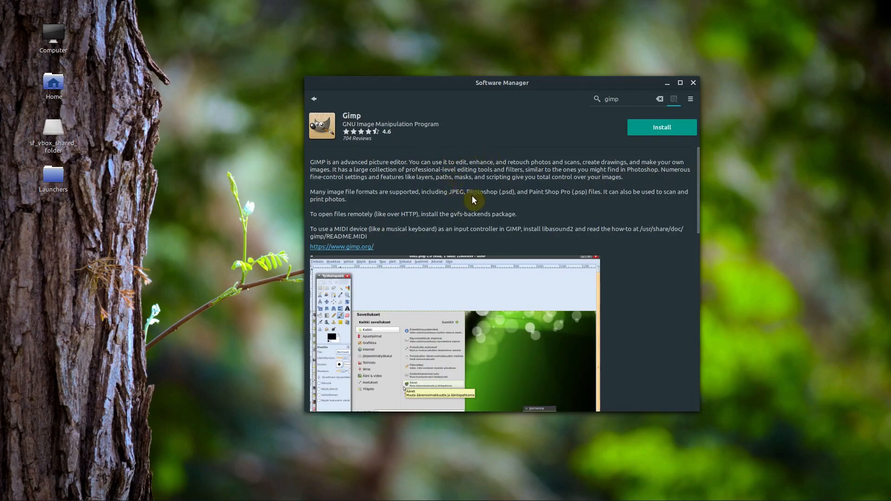
{"action": "mouse_move", "coordinate": [699, 179]}
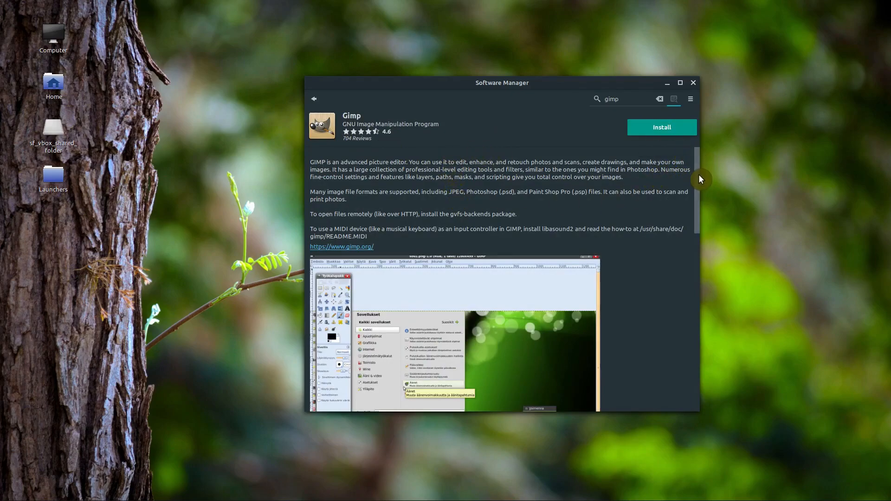
{"action": "scroll", "scroll_direction": "down", "scroll_amount": 3}
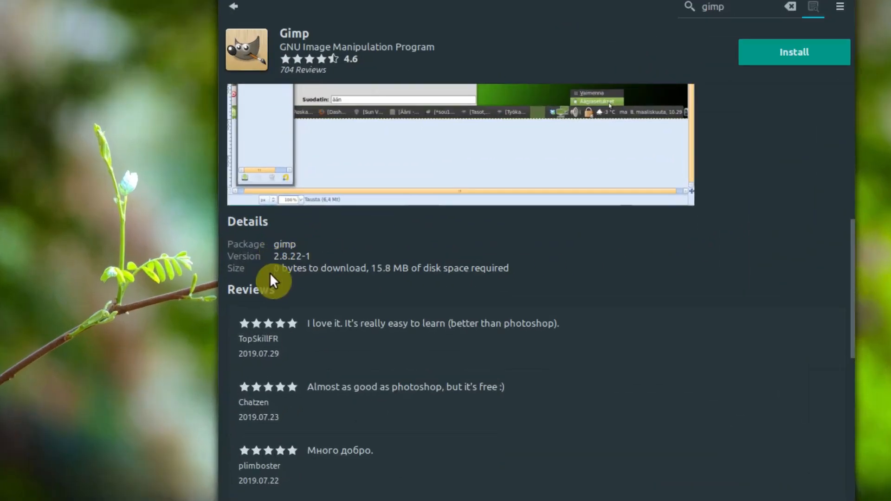
{"action": "mouse_move", "coordinate": [358, 256]}
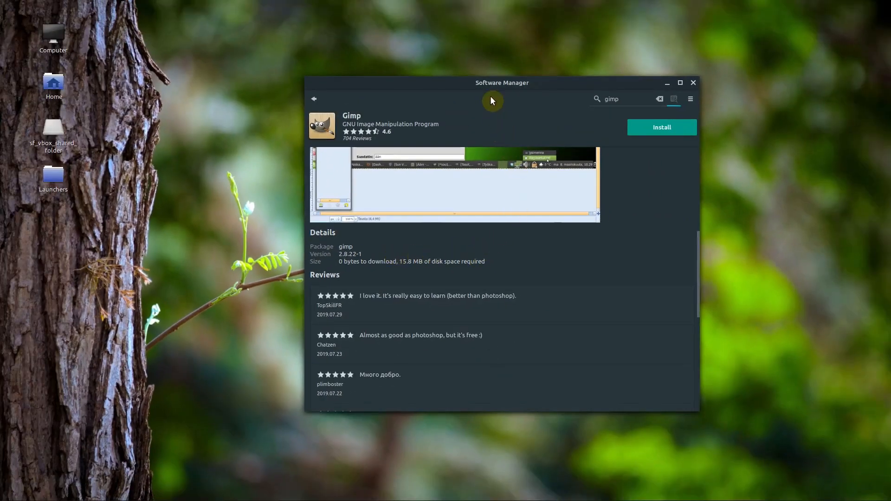
{"action": "left_click_drag", "start_coordinate": [492, 82], "coordinate": [487, 78]}
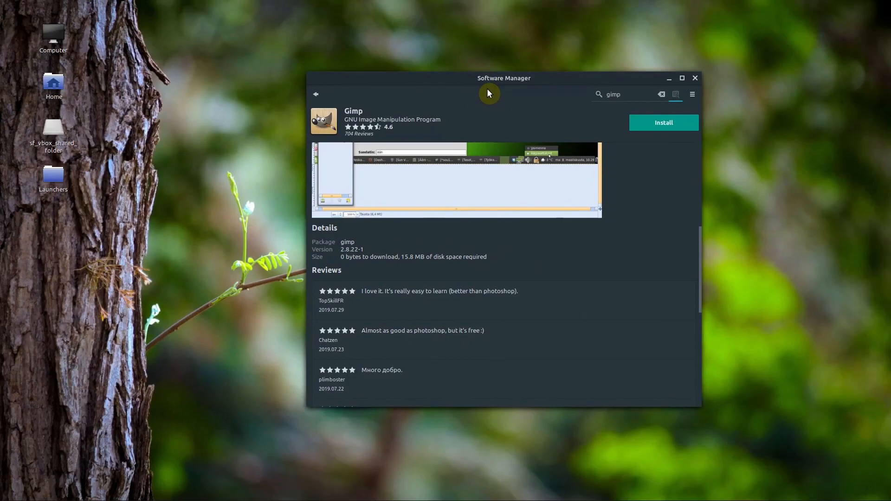
{"action": "mouse_move", "coordinate": [216, 447]}
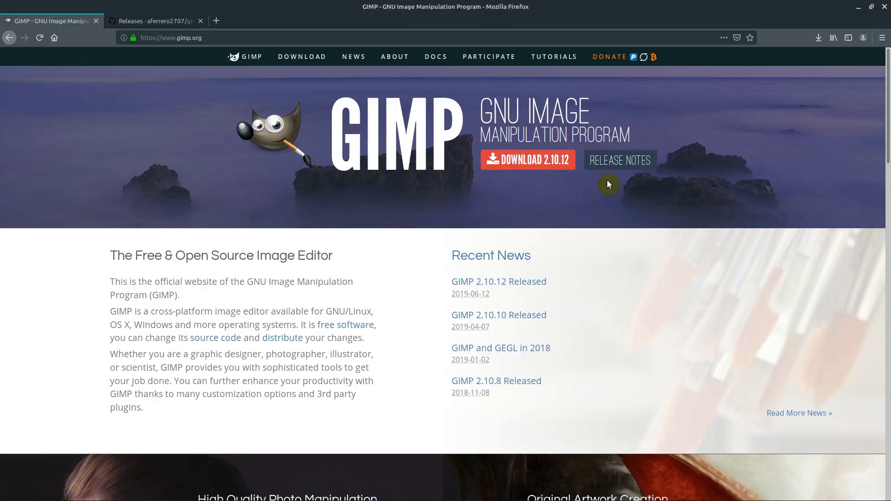
{"action": "mouse_move", "coordinate": [549, 159]}
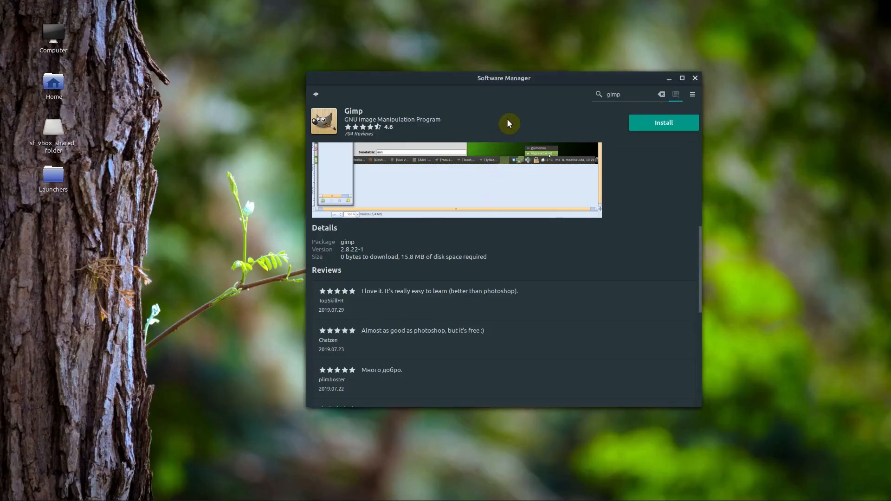
{"action": "mouse_move", "coordinate": [490, 152]}
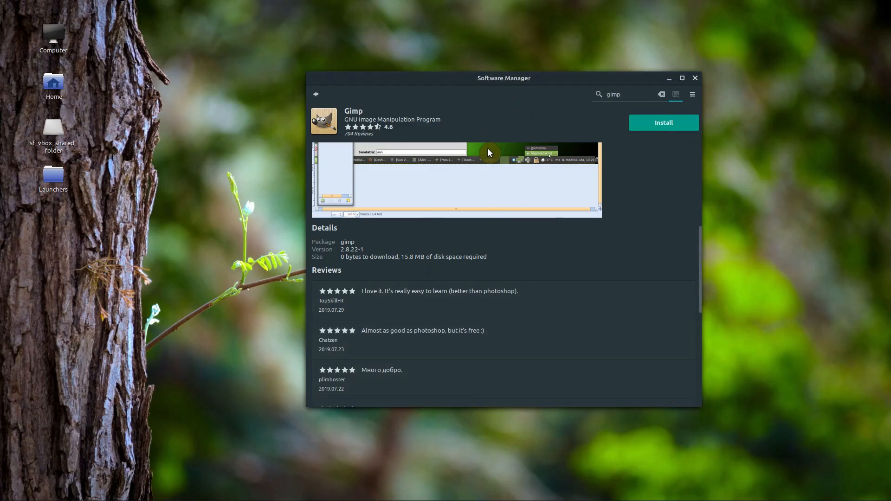
{"action": "mouse_move", "coordinate": [652, 168]}
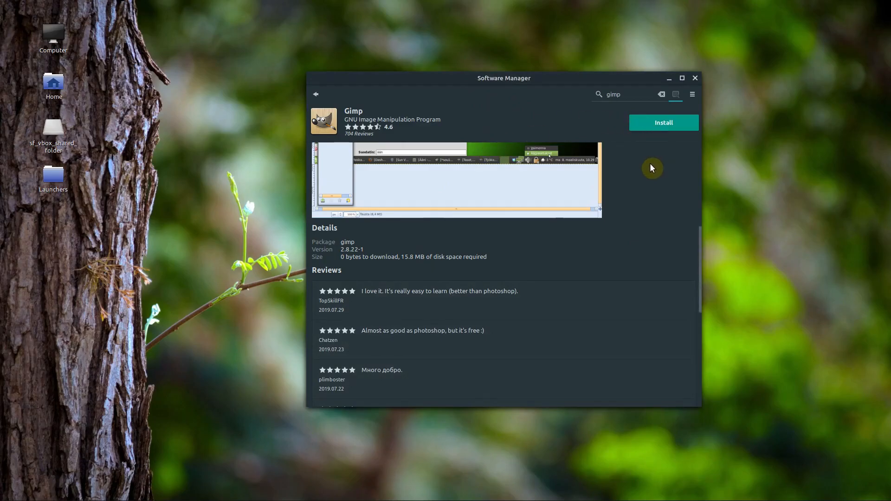
{"action": "mouse_move", "coordinate": [355, 263]}
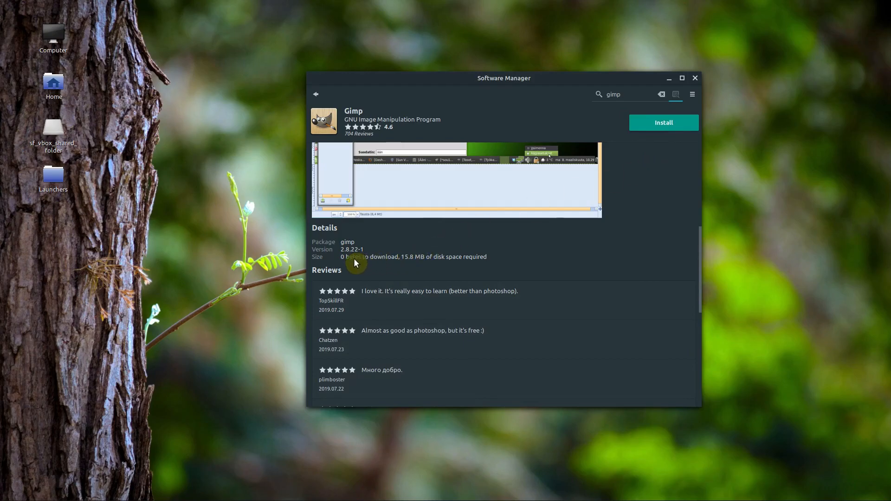
{"action": "mouse_move", "coordinate": [579, 169]}
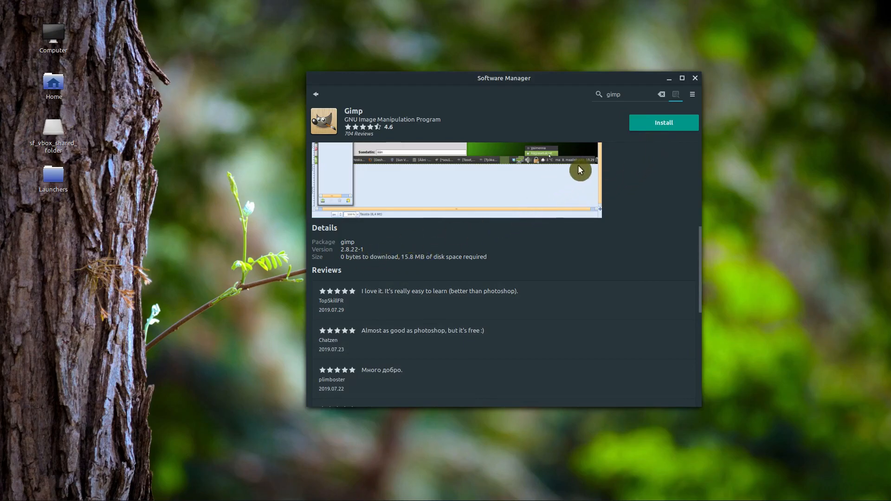
{"action": "mouse_move", "coordinate": [520, 195]}
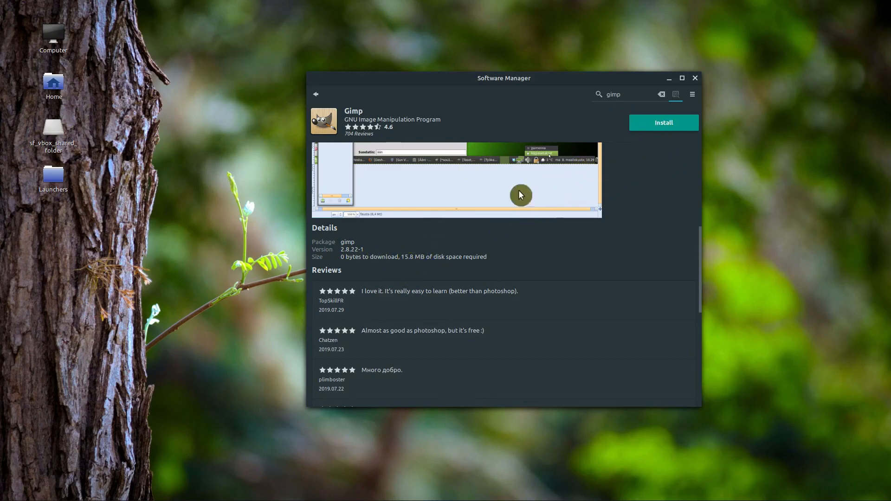
Step: Start installing the Gimp package from its Software Manager page
{"action": "left_click", "coordinate": [663, 123]}
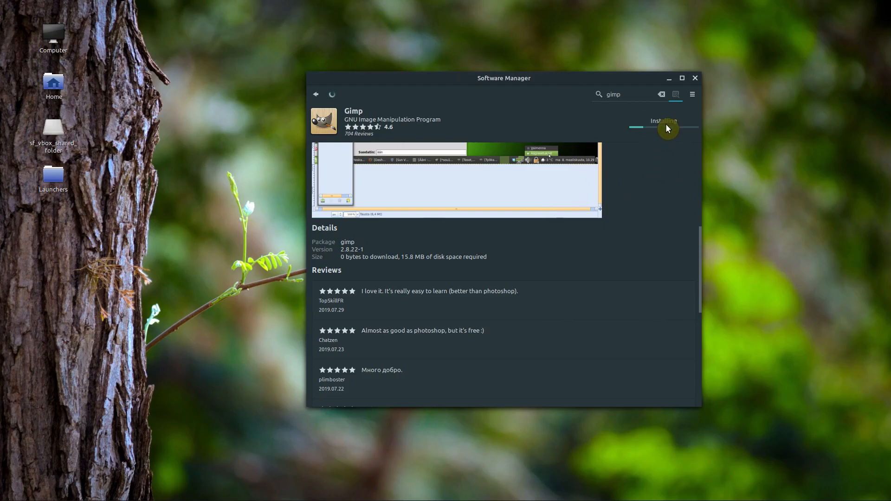
Step: Enter the password and authenticate so the Gimp installation completes
{"action": "left_click", "coordinate": [662, 121]}
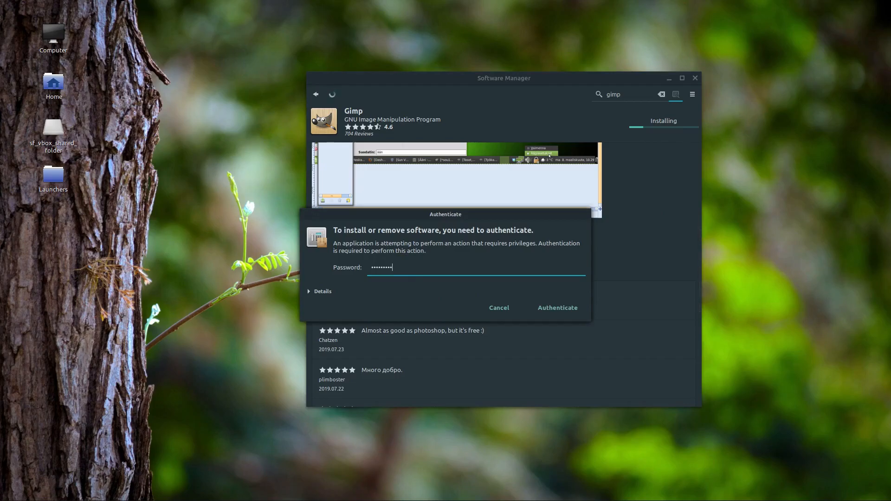
{"action": "left_click", "coordinate": [556, 307]}
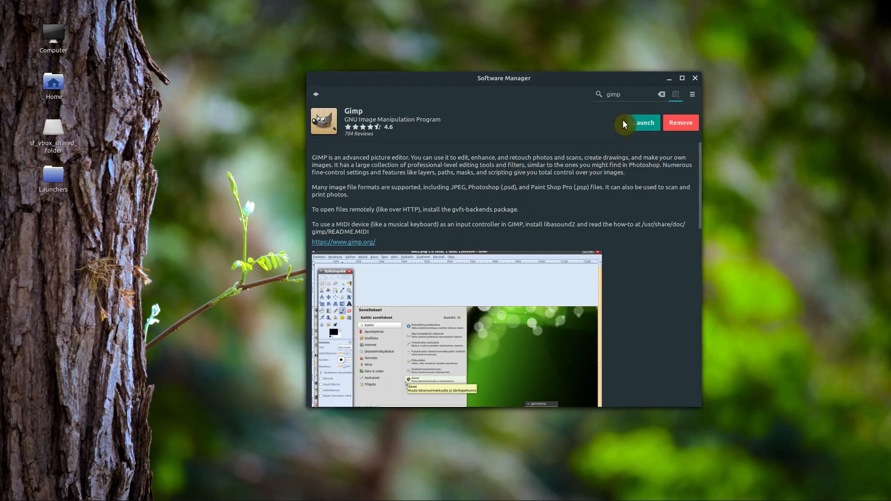
{"action": "left_click", "coordinate": [642, 123]}
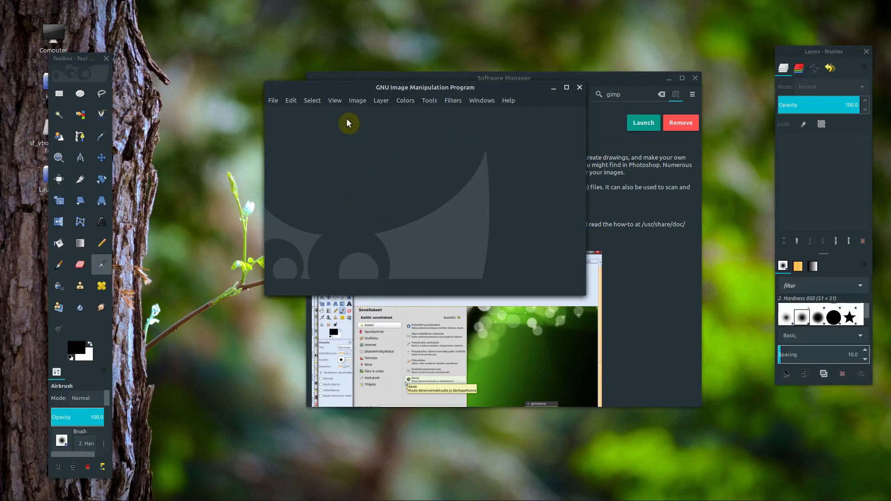
{"action": "mouse_move", "coordinate": [566, 135]}
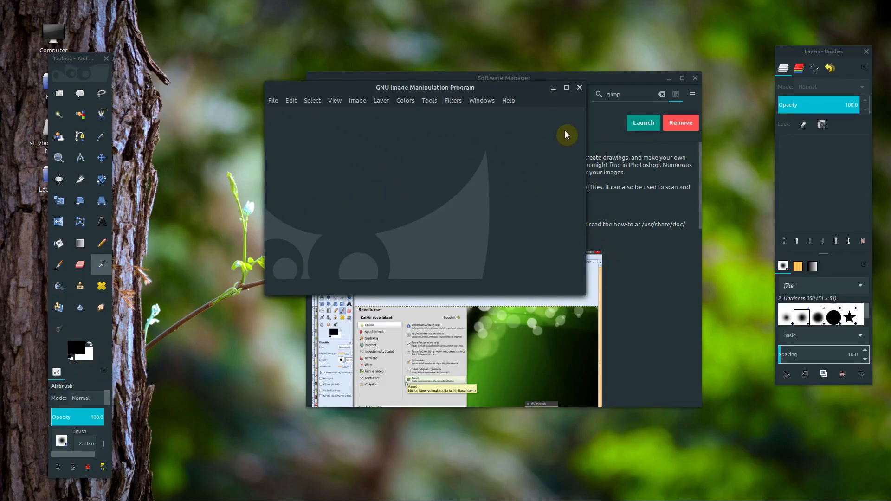
{"action": "left_click", "coordinate": [578, 87]}
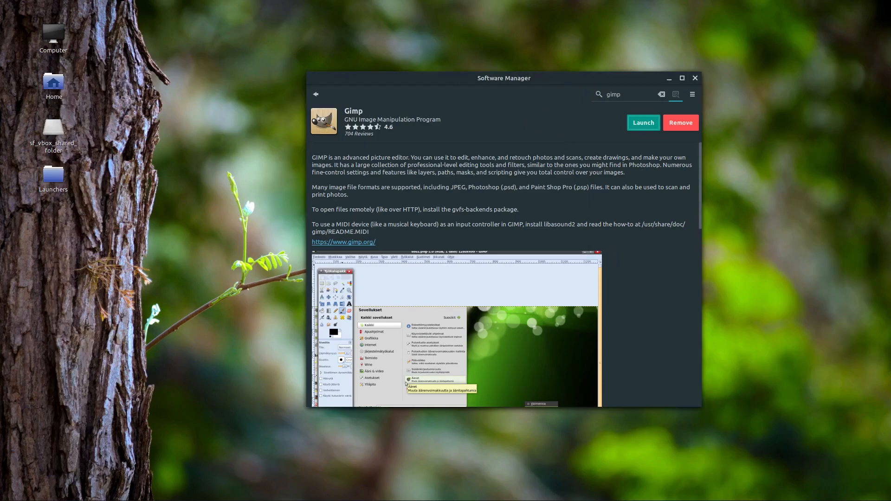
{"action": "left_click", "coordinate": [9, 490]}
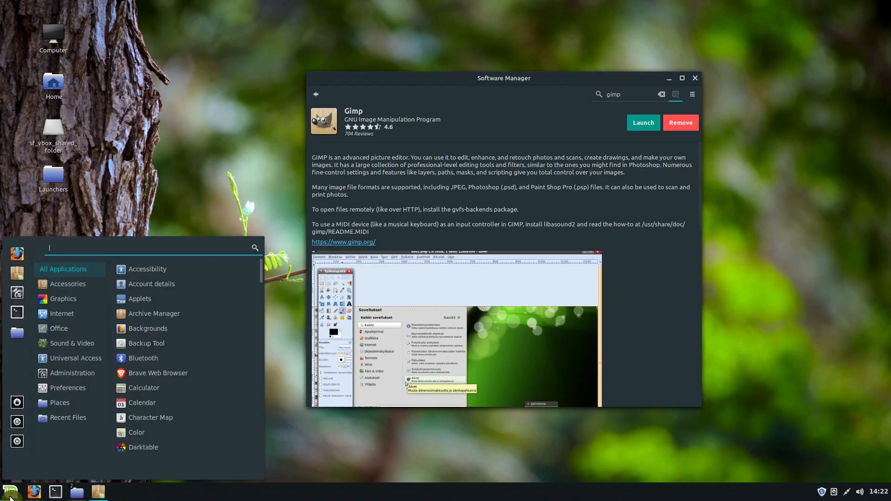
{"action": "type", "text": "gimp"}
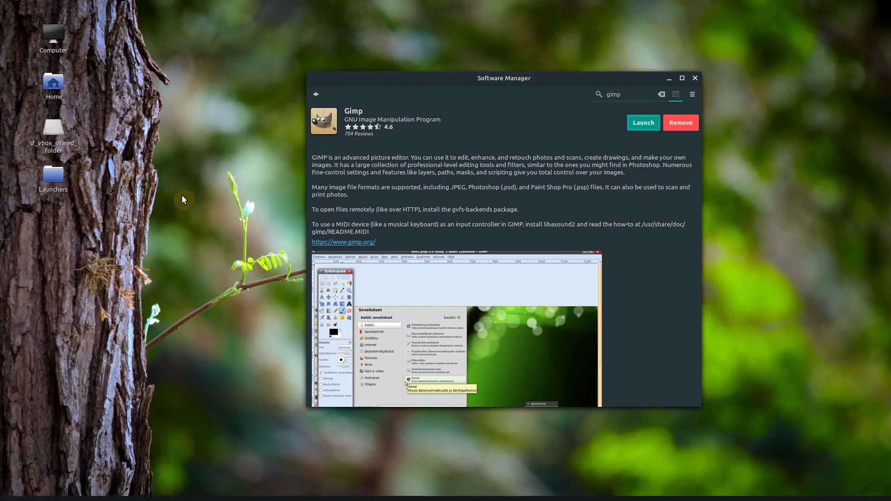
{"action": "left_click", "coordinate": [8, 490]}
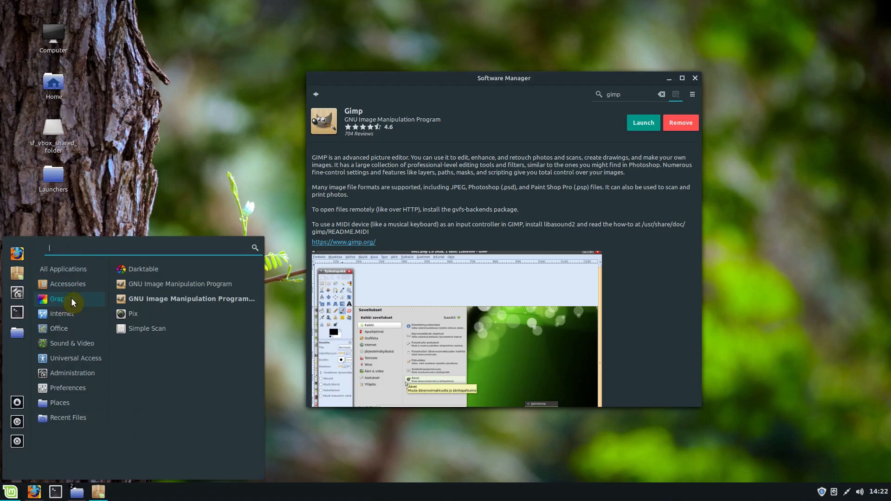
{"action": "mouse_move", "coordinate": [71, 300]}
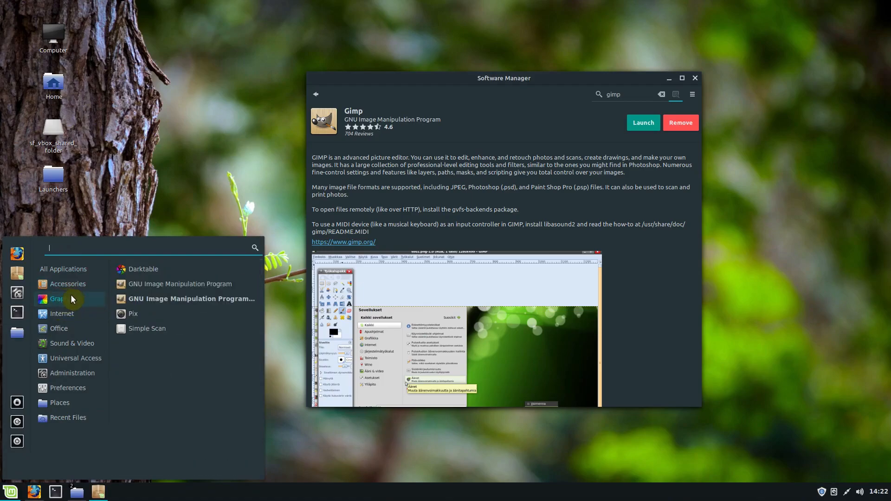
{"action": "left_click", "coordinate": [550, 153]}
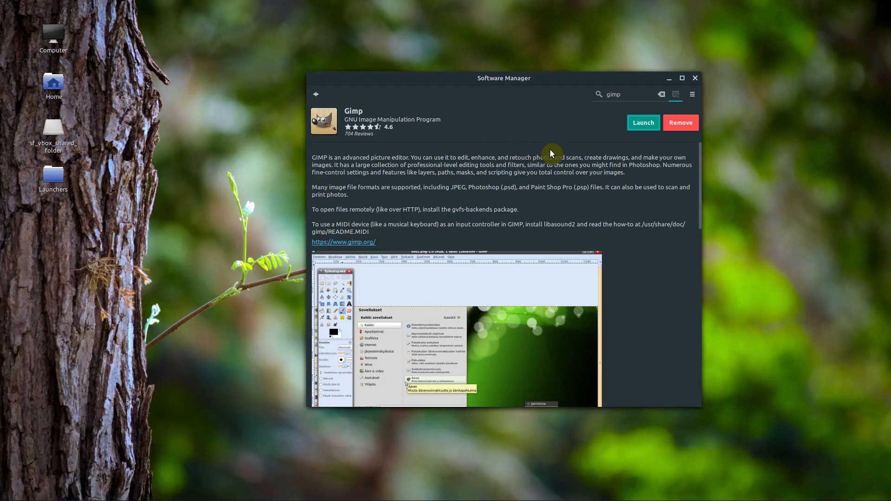
{"action": "mouse_move", "coordinate": [522, 143]}
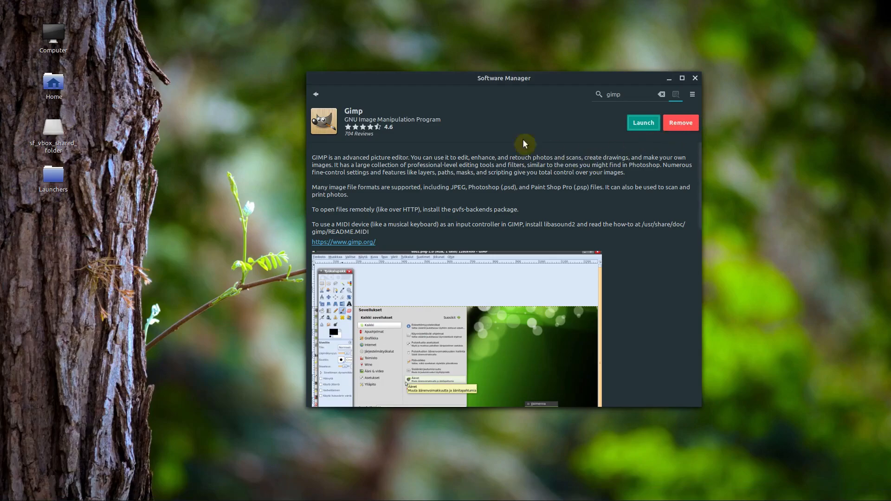
{"action": "left_click", "coordinate": [694, 78]}
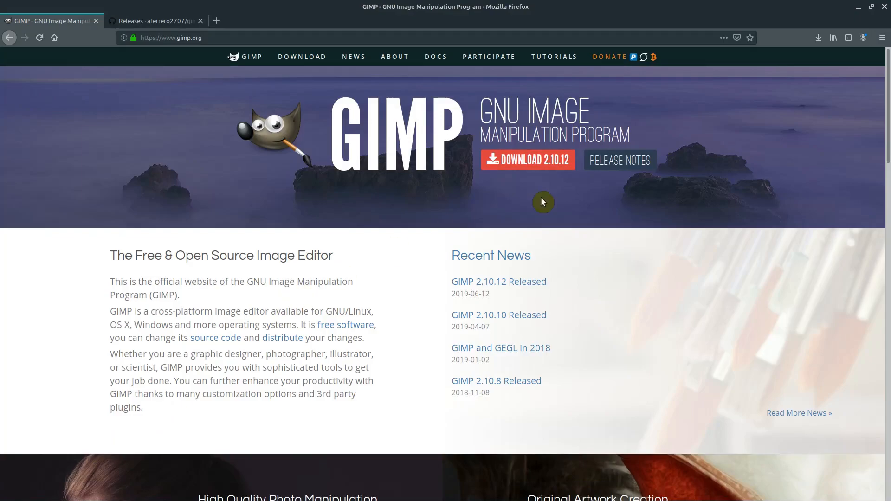
{"action": "mouse_move", "coordinate": [541, 178]}
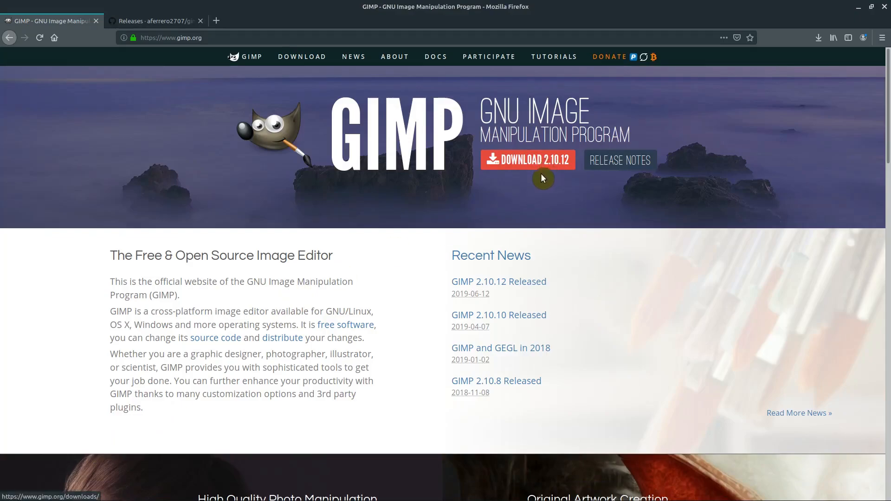
Step: Scroll the gimp.org Downloads page to the Flatpak install commands, then start a terminal
{"action": "left_click", "coordinate": [302, 56]}
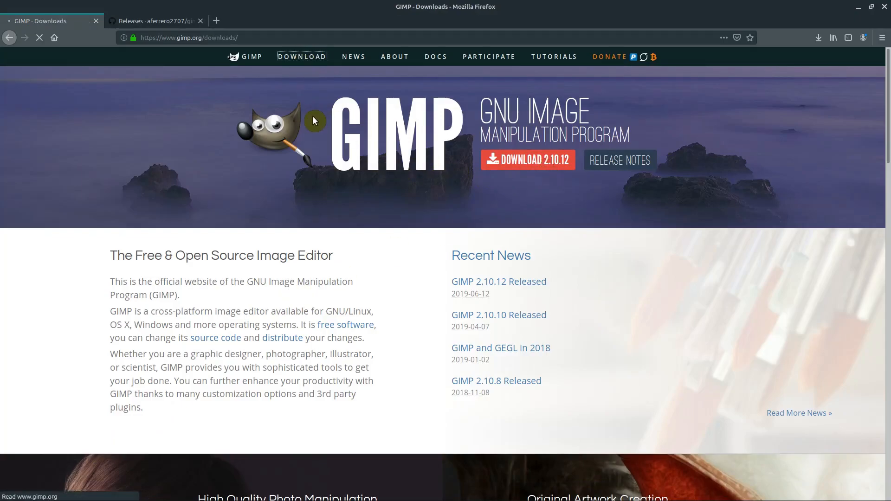
{"action": "left_click", "coordinate": [301, 57]}
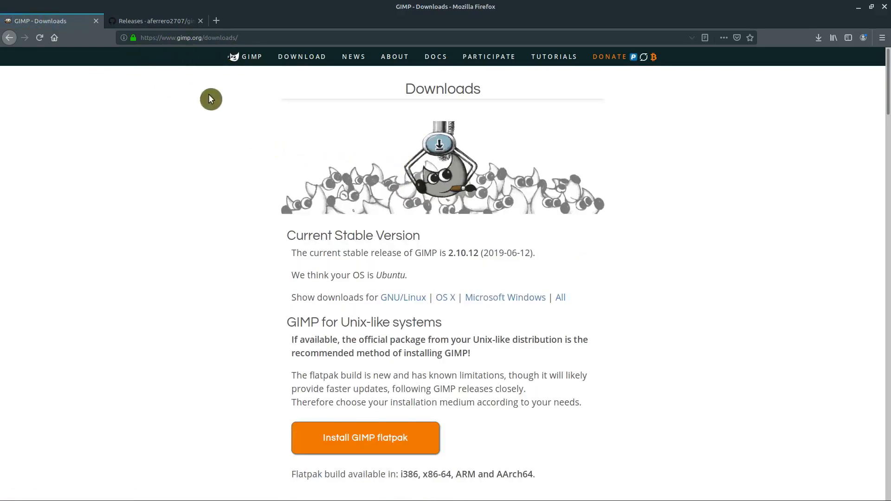
{"action": "mouse_move", "coordinate": [312, 254]}
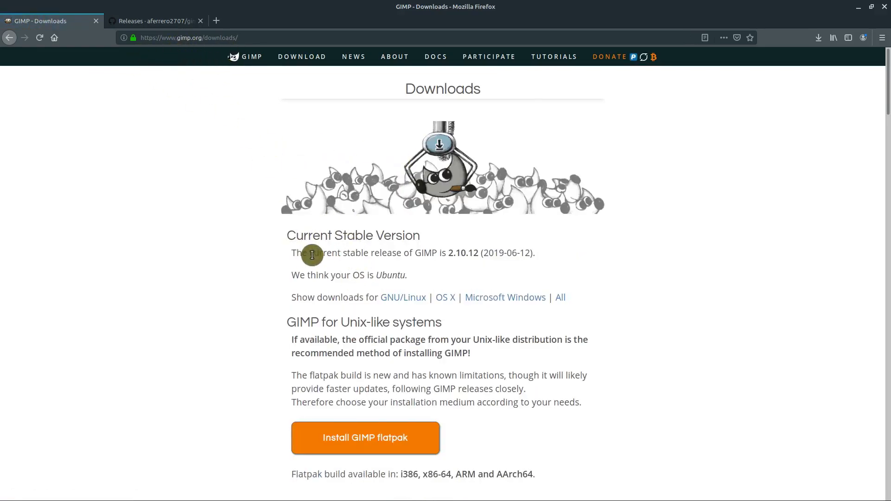
{"action": "scroll", "scroll_direction": "down", "scroll_amount": 3}
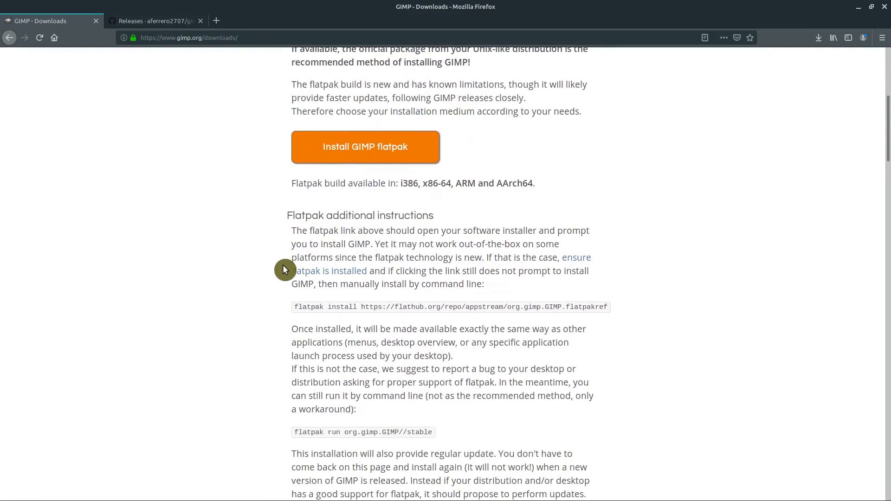
{"action": "mouse_move", "coordinate": [249, 330]}
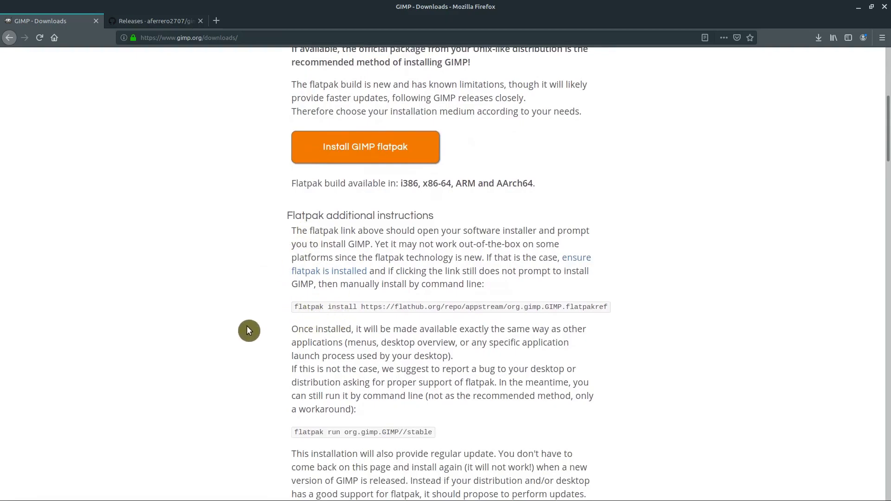
{"action": "scroll", "scroll_direction": "down", "scroll_amount": 3}
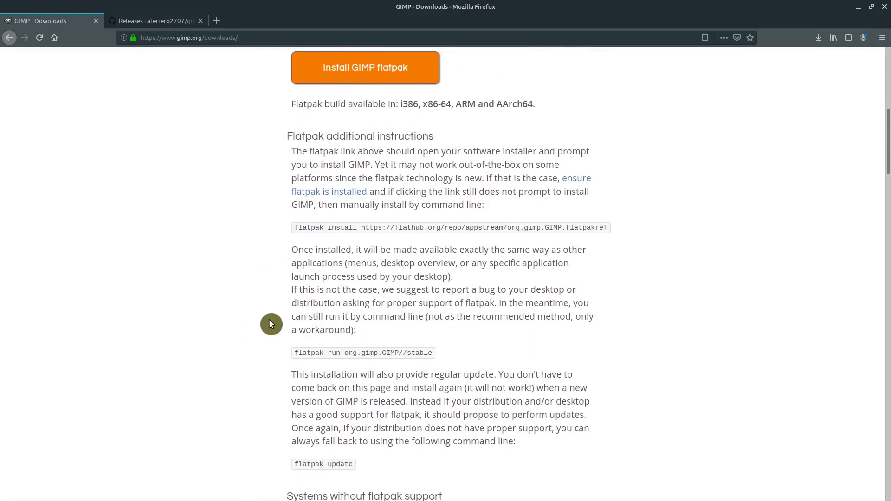
{"action": "mouse_move", "coordinate": [284, 300]}
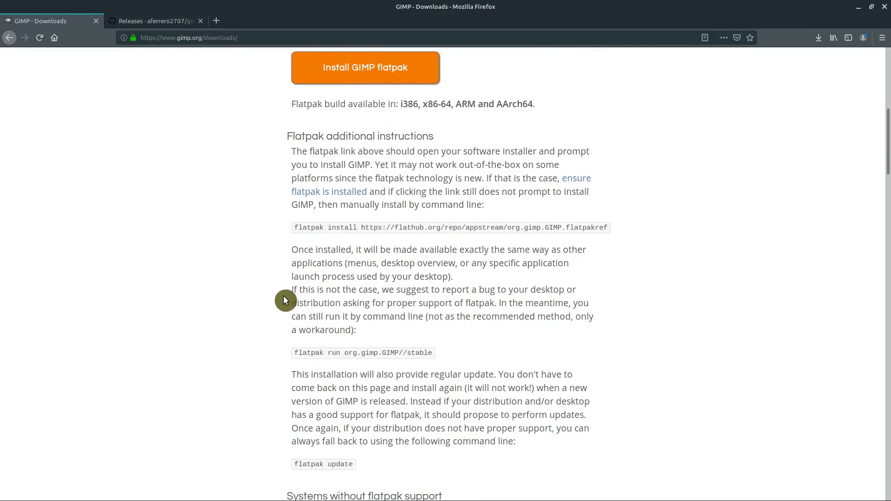
{"action": "scroll", "scroll_direction": "up", "scroll_amount": 3}
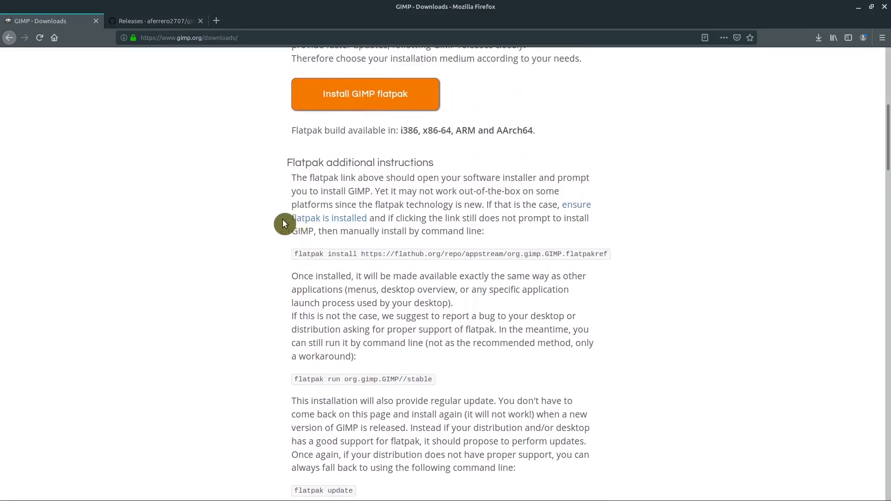
{"action": "mouse_move", "coordinate": [543, 252]}
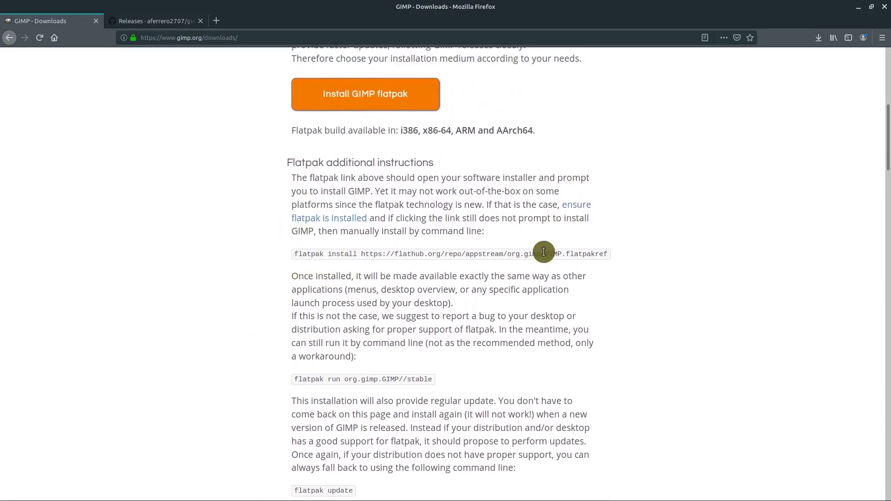
{"action": "left_click", "coordinate": [55, 492]}
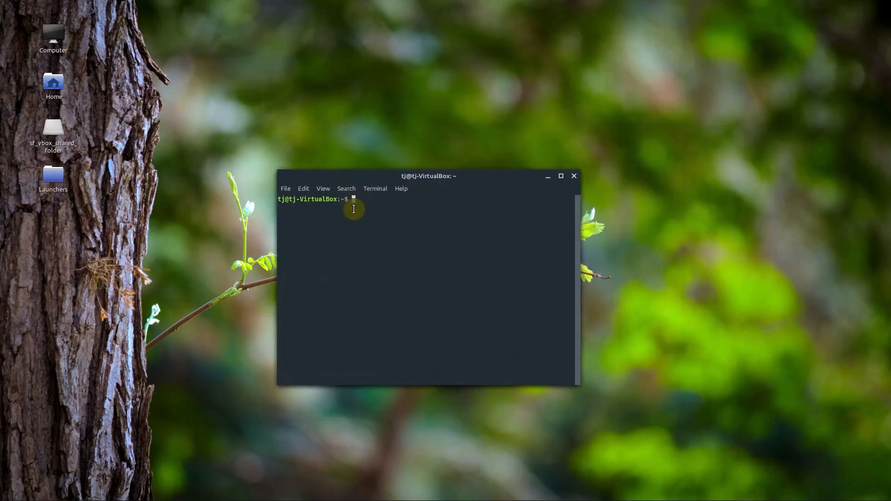
Step: Run 'sudo apt install gimp' with the password; apt reports gimp 2.8.22-1 is already newest
{"action": "type", "text": "sudo apt in"}
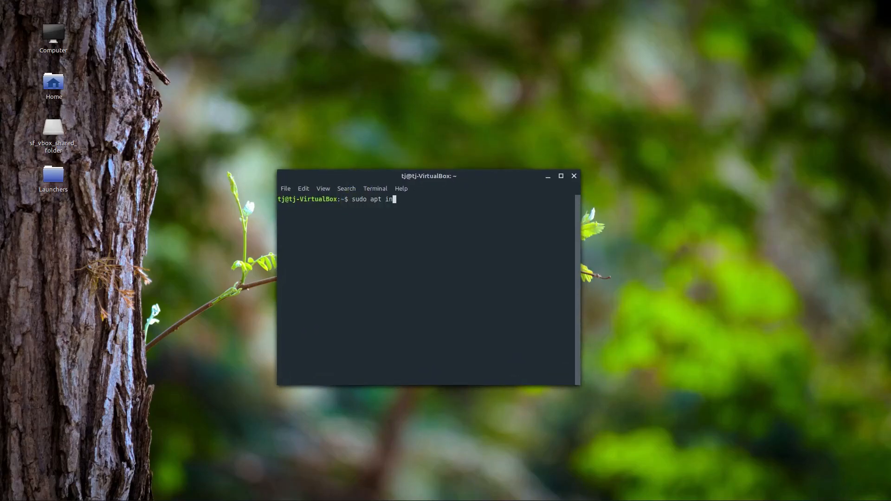
{"action": "type", "text": "stall gim"}
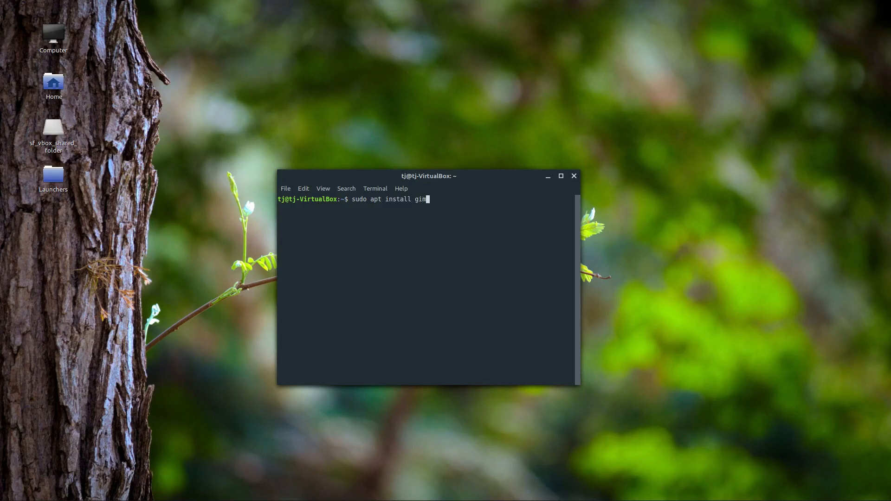
{"action": "key", "text": "Return"}
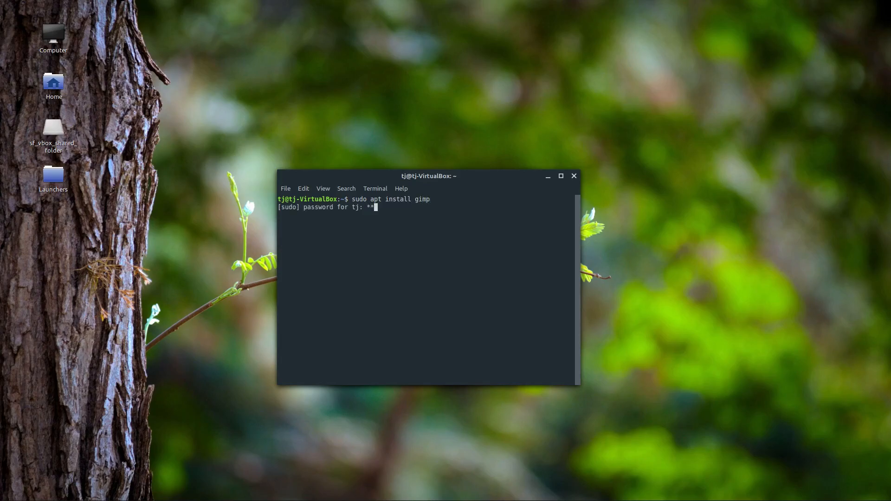
{"action": "key", "text": "Return"}
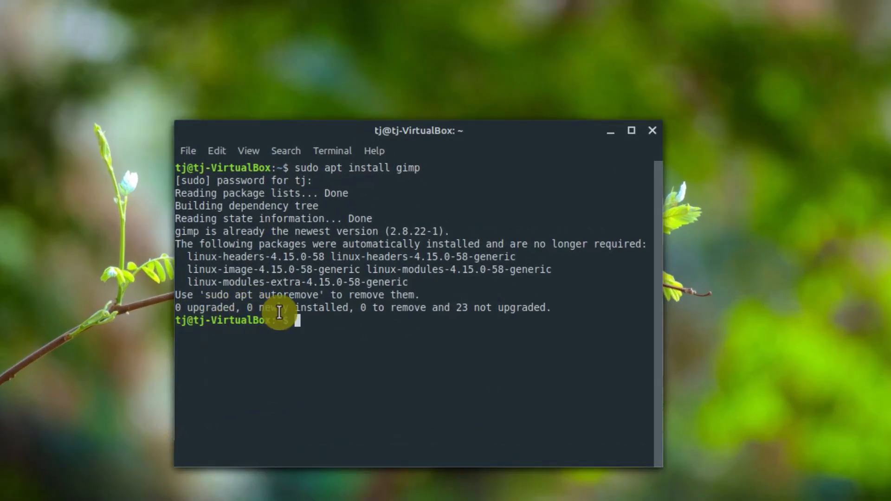
{"action": "mouse_move", "coordinate": [350, 312]}
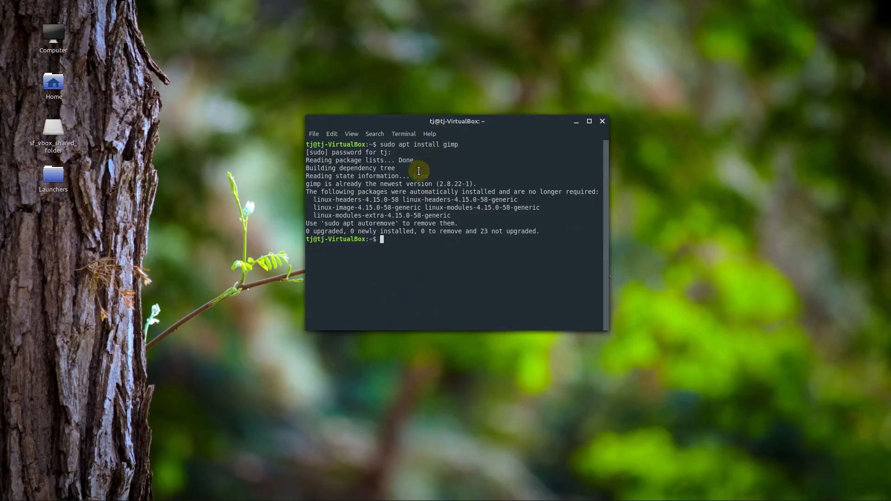
{"action": "mouse_move", "coordinate": [576, 130]}
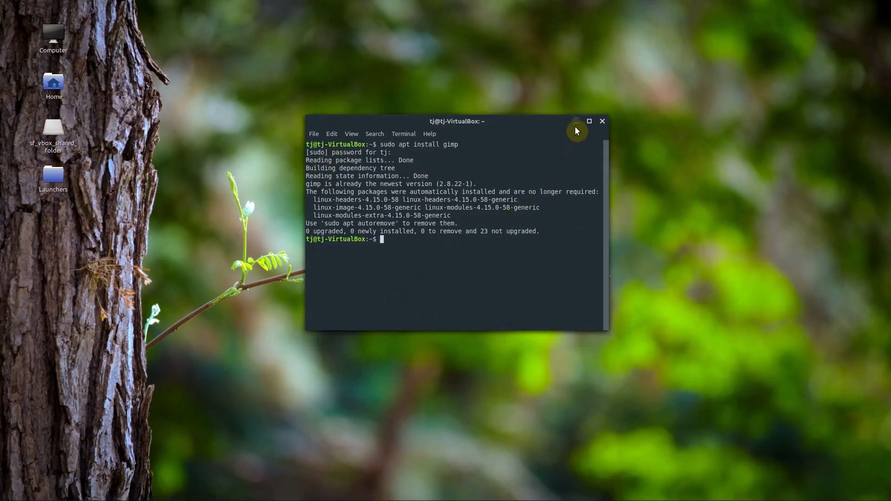
Step: Launch the GIMP 2.99.1 AppImage from the Launchers folder and glance at its Tools menu
{"action": "left_click", "coordinate": [575, 121]}
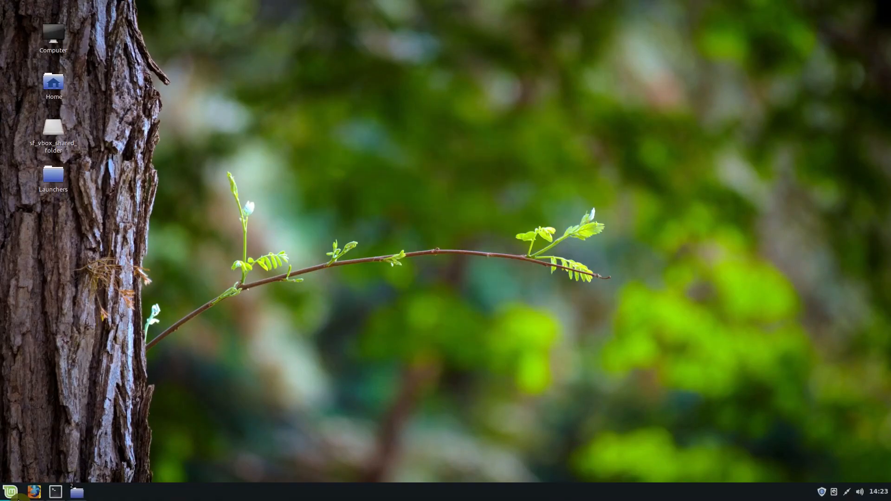
{"action": "double_click", "coordinate": [53, 178]}
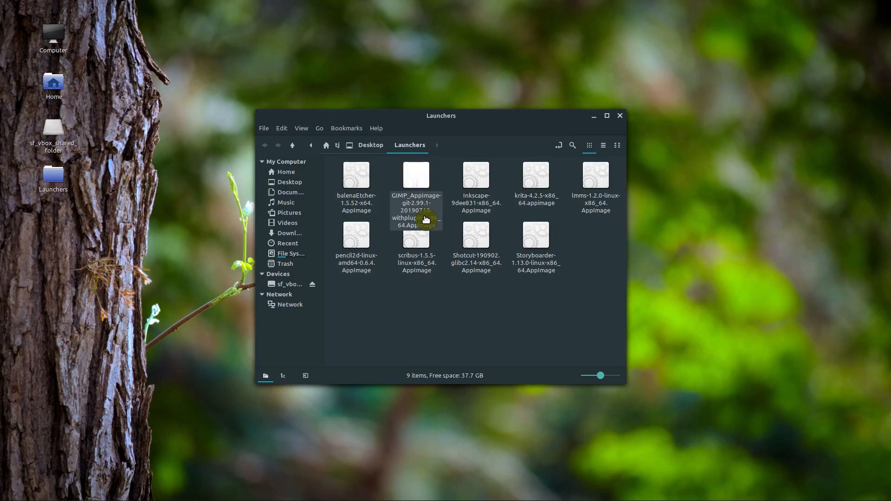
{"action": "left_click", "coordinate": [415, 198]}
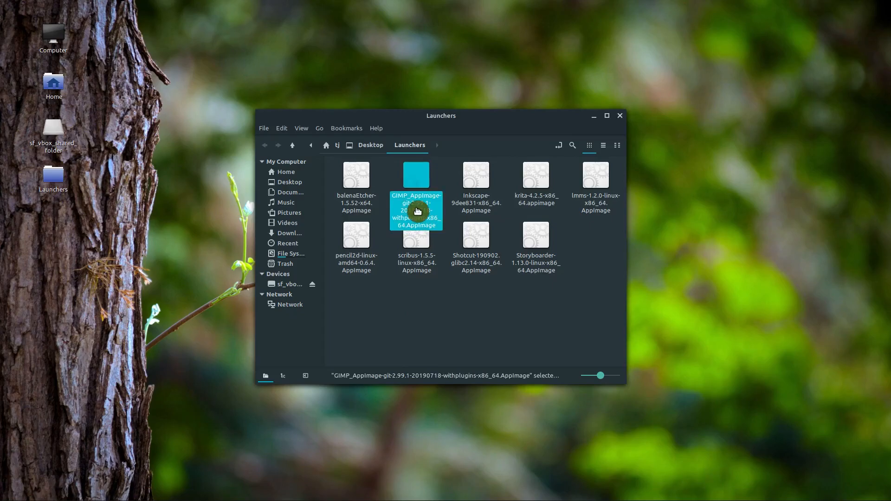
{"action": "double_click", "coordinate": [415, 210]}
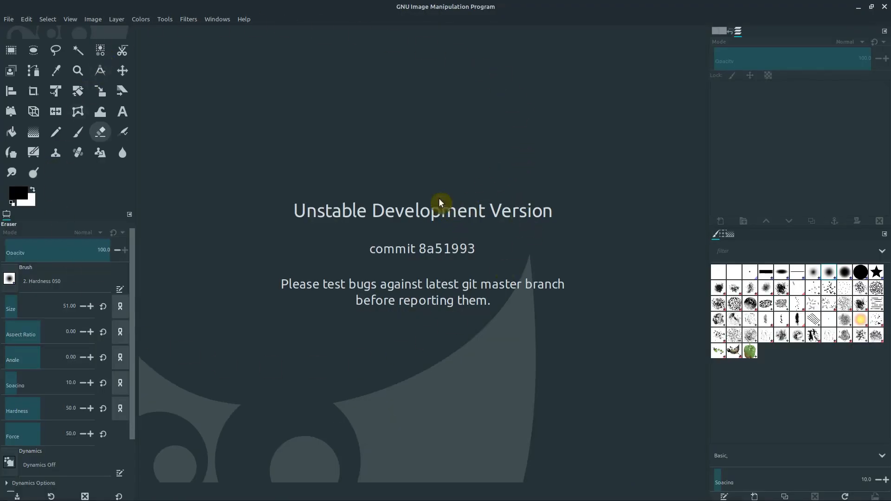
{"action": "mouse_move", "coordinate": [366, 244]}
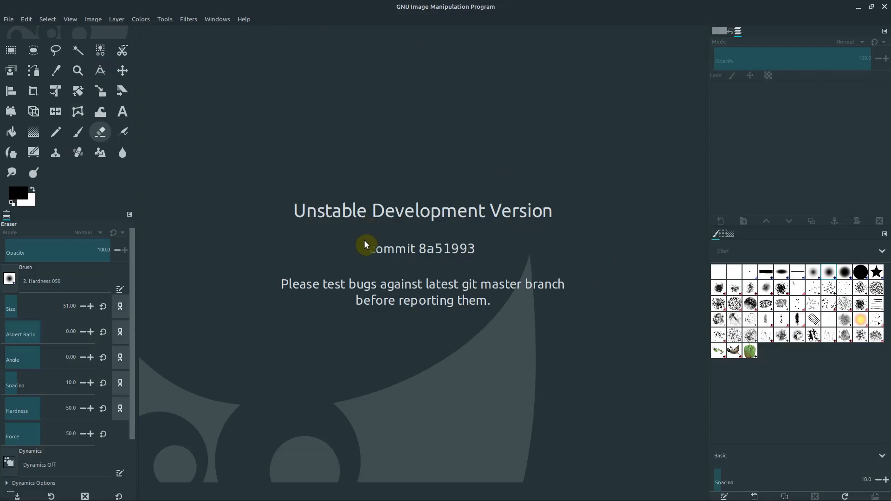
{"action": "left_click", "coordinate": [165, 18]}
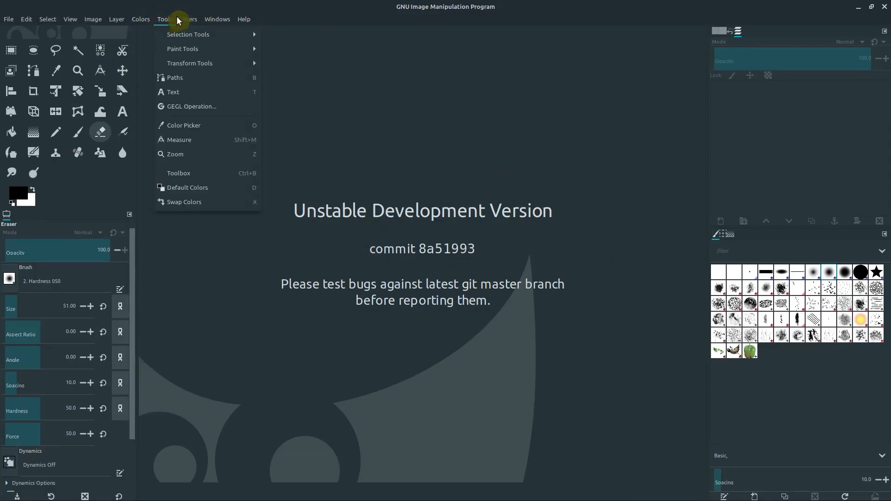
{"action": "left_click", "coordinate": [355, 158]}
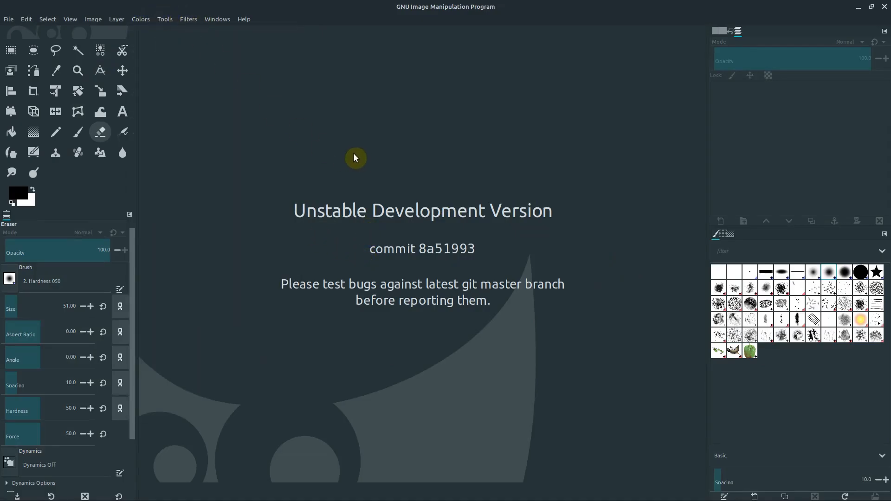
{"action": "mouse_move", "coordinate": [363, 169]}
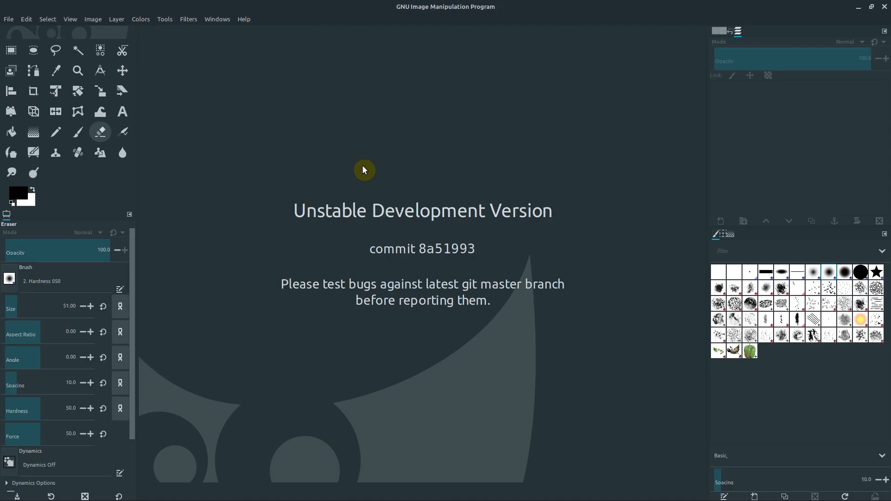
{"action": "mouse_move", "coordinate": [330, 225]}
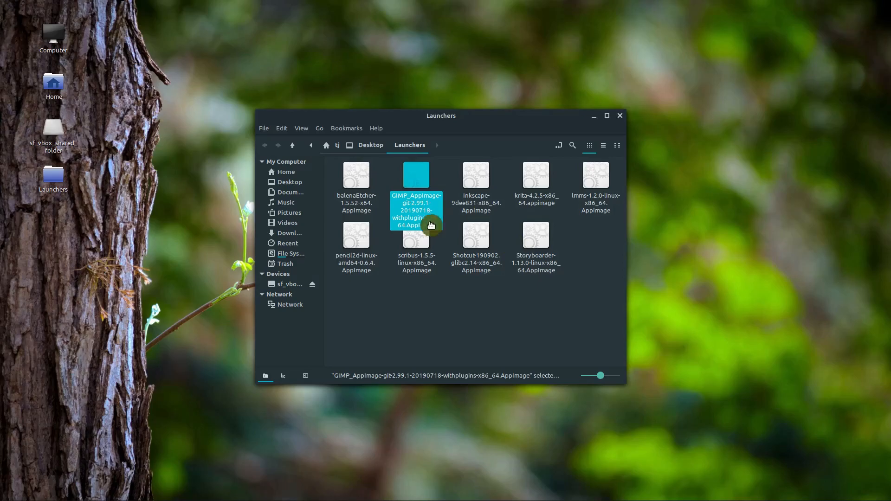
{"action": "mouse_move", "coordinate": [239, 398]}
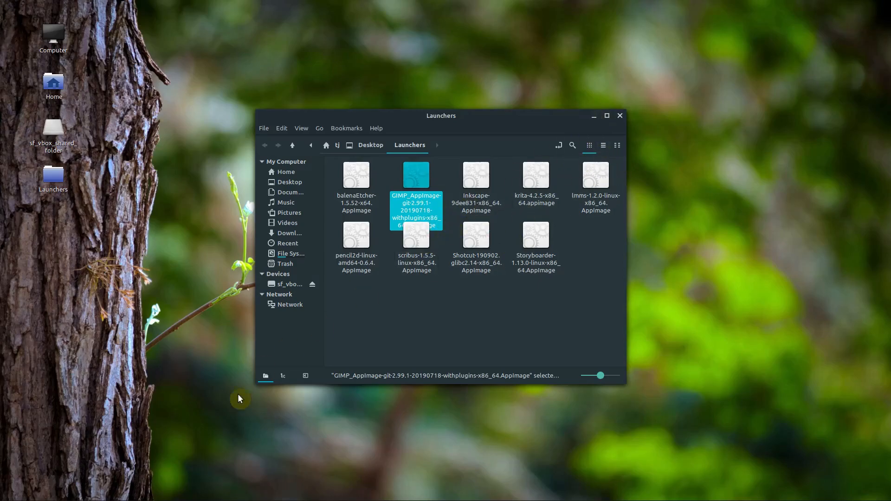
{"action": "mouse_move", "coordinate": [423, 201]}
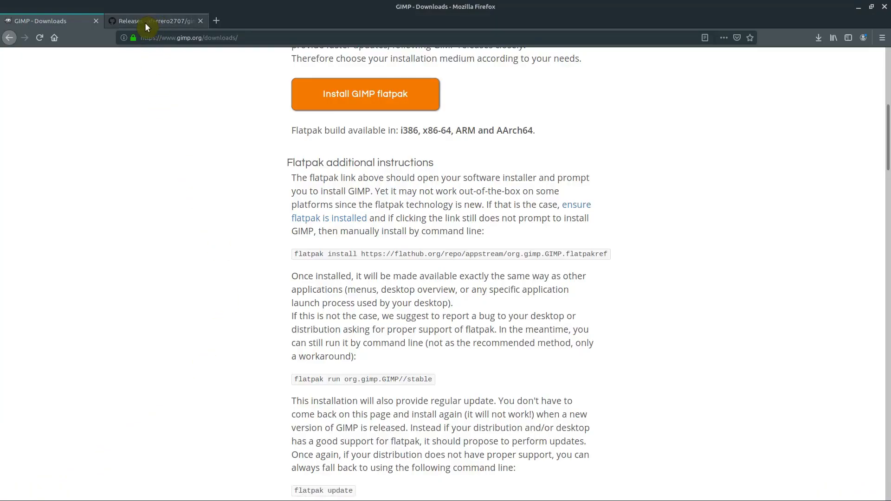
Step: Download GIMP_AppImage-git-2.99.1-20190718-withplugins-x86_64.AppImage from the gimp-appimage releases Assets list
{"action": "left_click", "coordinate": [153, 21]}
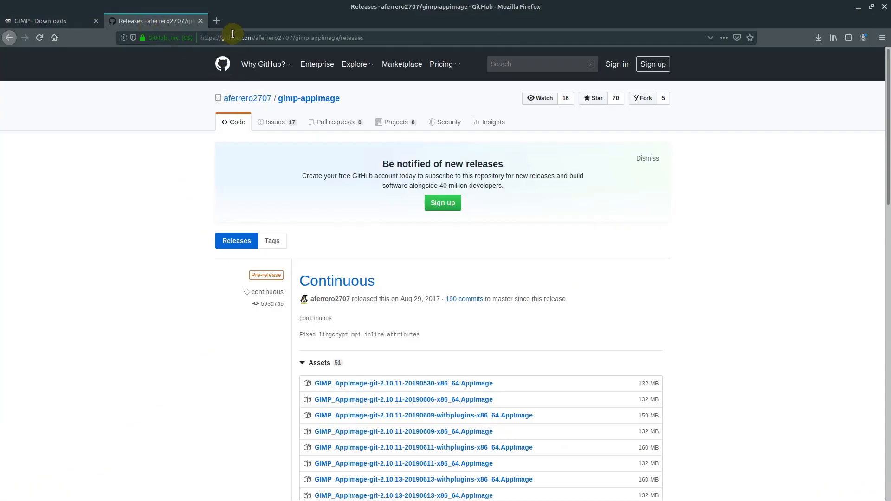
{"action": "scroll", "scroll_direction": "down", "scroll_amount": 3}
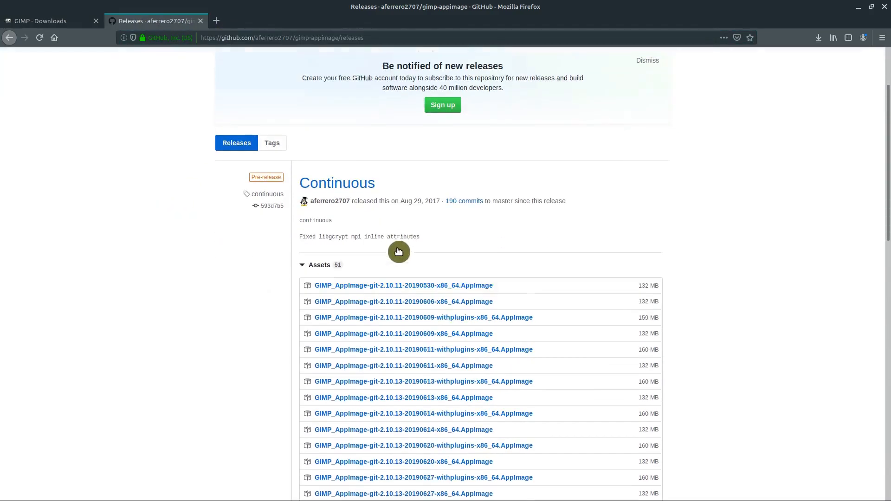
{"action": "scroll", "scroll_direction": "down", "scroll_amount": 3}
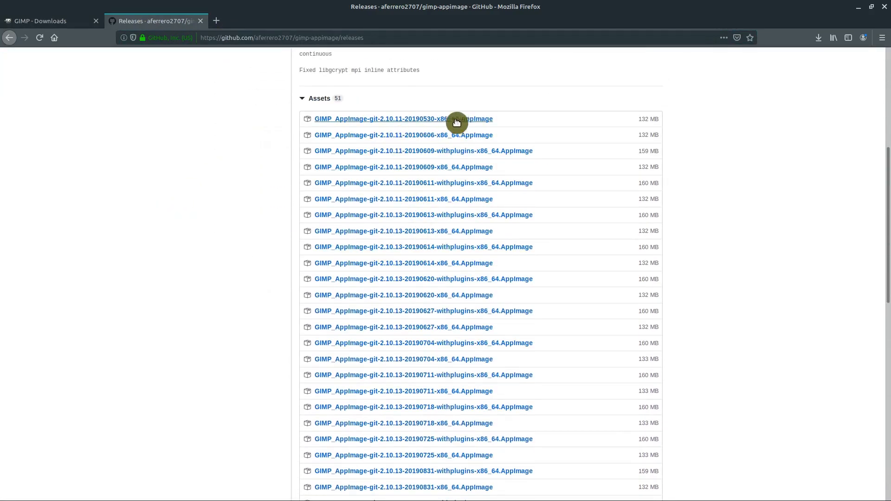
{"action": "scroll", "scroll_direction": "down", "scroll_amount": 3}
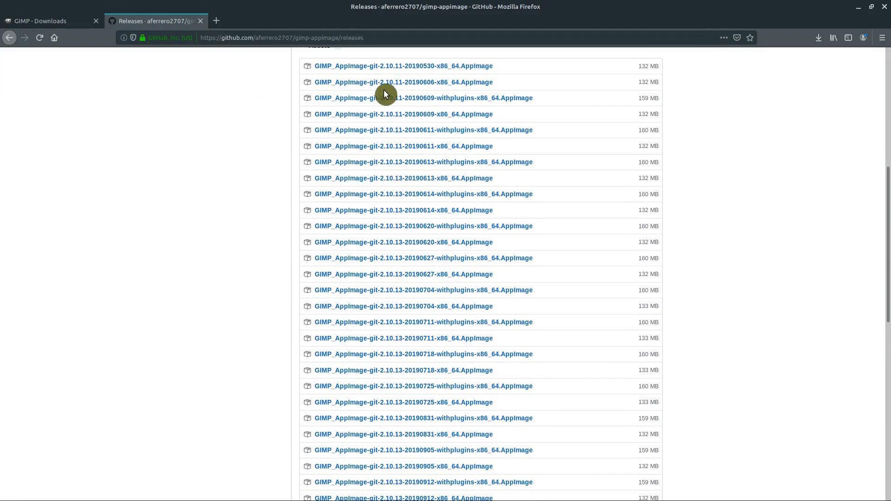
{"action": "scroll", "scroll_direction": "down", "scroll_amount": 3}
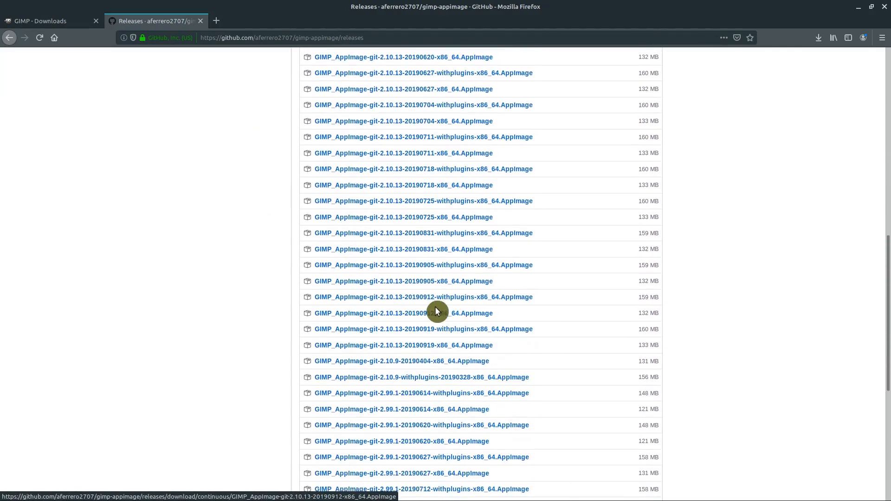
{"action": "scroll", "scroll_direction": "down", "scroll_amount": 3}
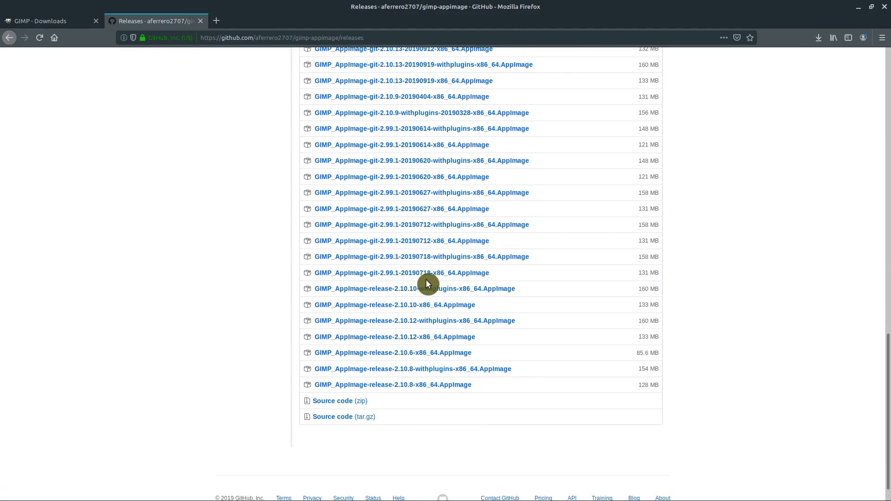
{"action": "mouse_move", "coordinate": [412, 277]}
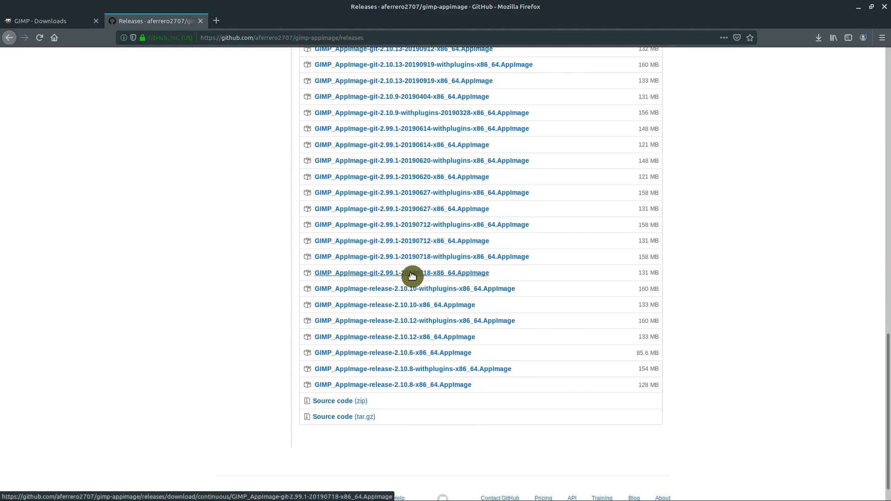
{"action": "mouse_move", "coordinate": [431, 260]}
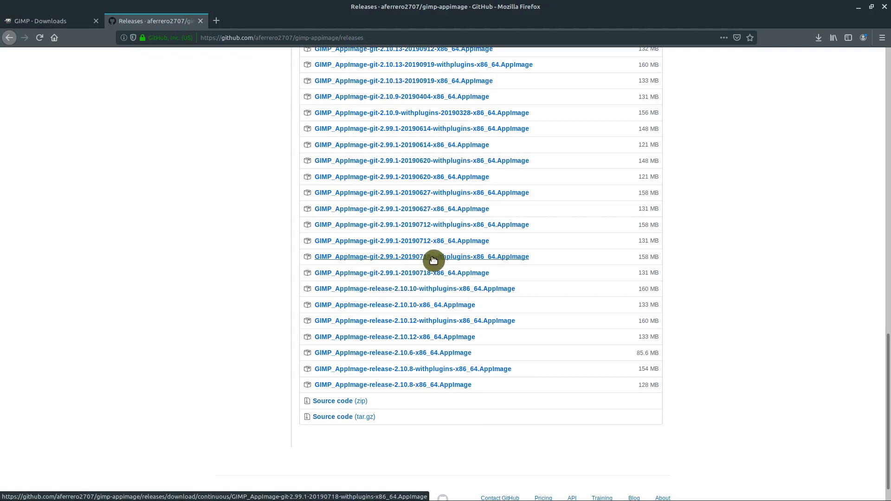
{"action": "mouse_move", "coordinate": [502, 259]}
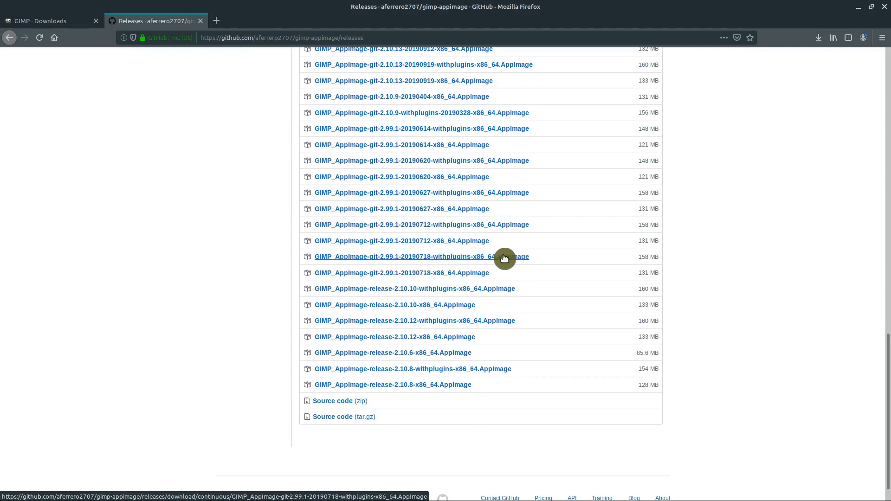
{"action": "left_click", "coordinate": [421, 256]}
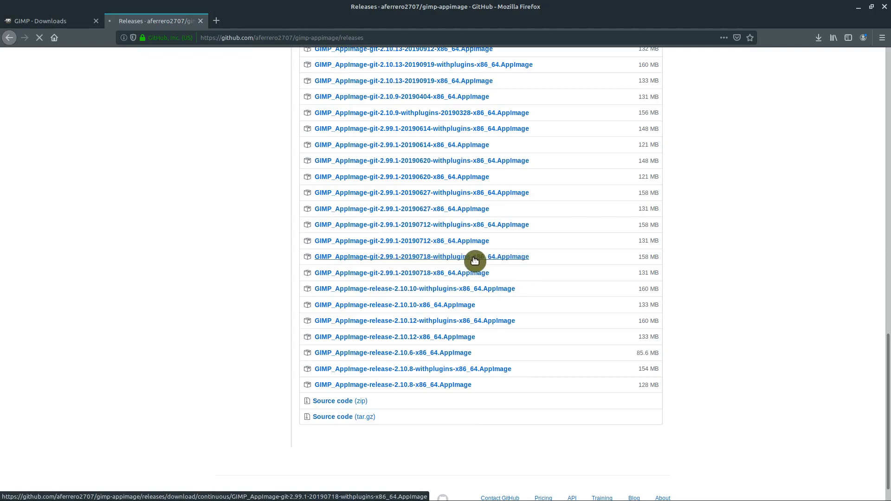
{"action": "left_click", "coordinate": [422, 256]}
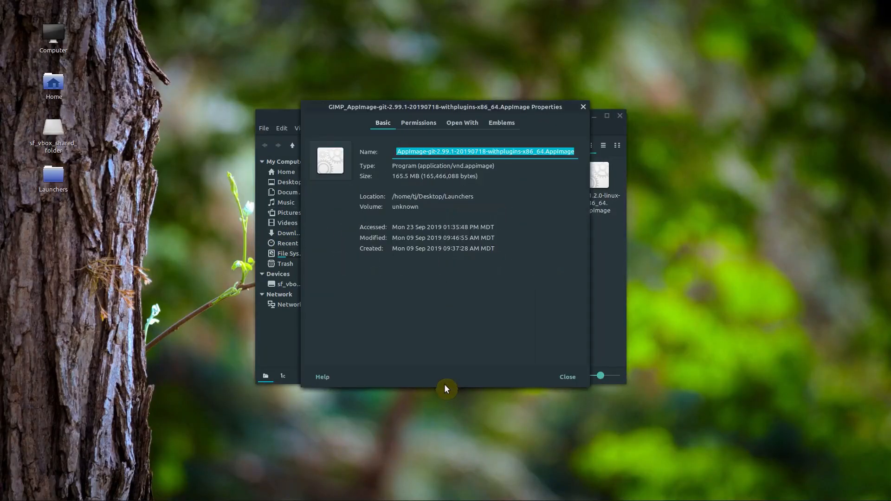
Step: Tick 'Allow executing file as program' in the AppImage's Permissions settings
{"action": "left_click", "coordinate": [417, 123]}
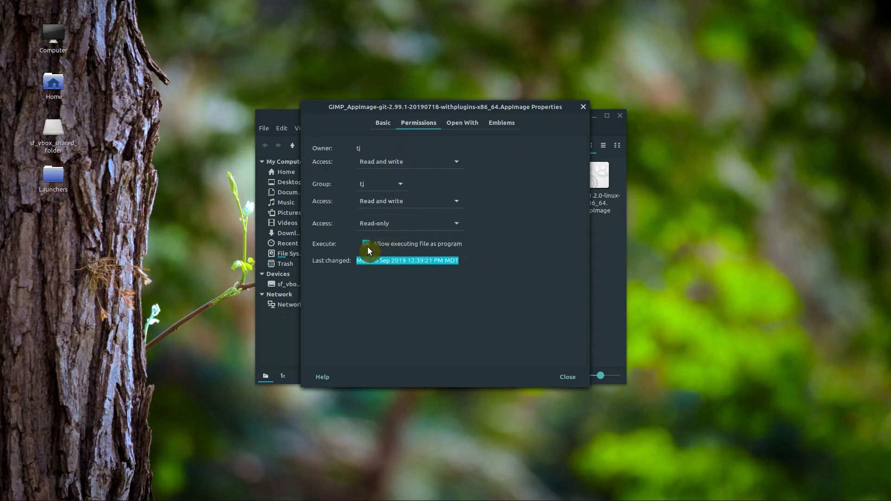
{"action": "left_click", "coordinate": [366, 244]}
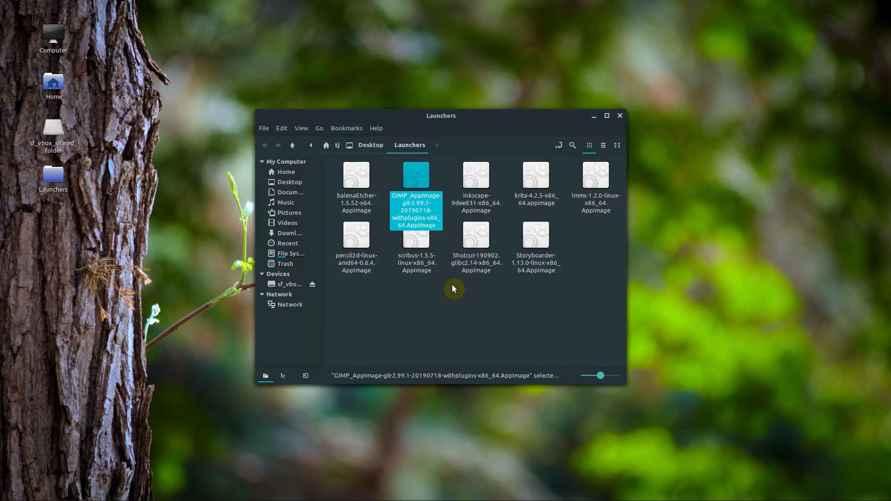
{"action": "left_click", "coordinate": [418, 332]}
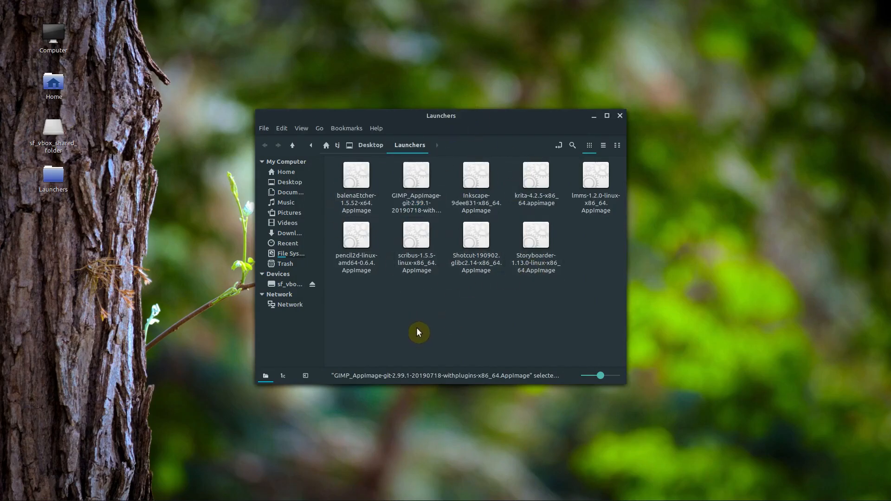
{"action": "left_click", "coordinate": [432, 326]}
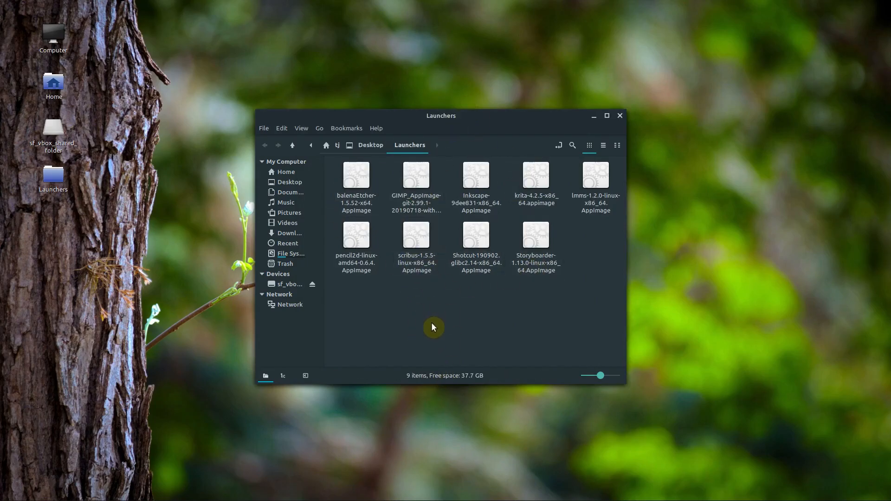
{"action": "mouse_move", "coordinate": [386, 356]}
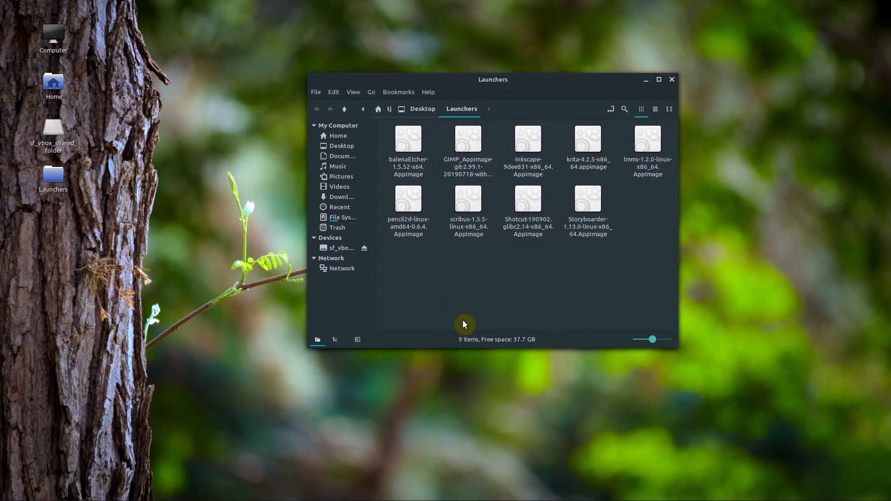
{"action": "left_click", "coordinate": [468, 141]}
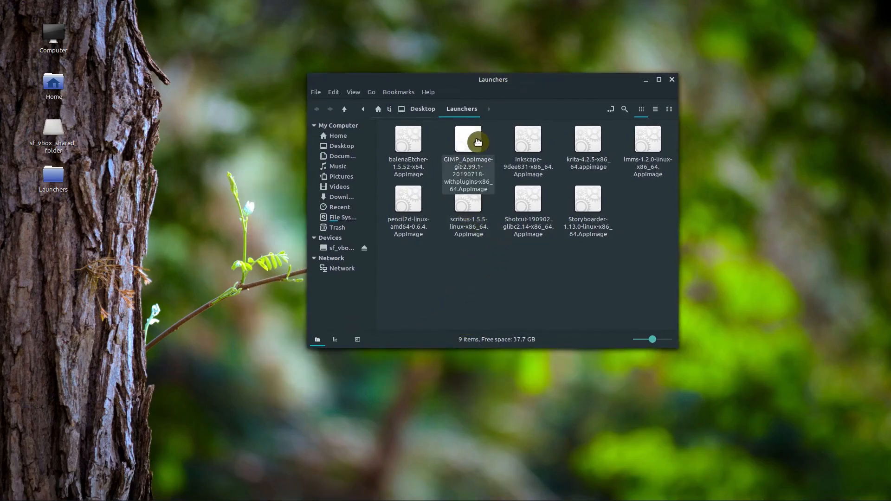
{"action": "right_click", "coordinate": [467, 142]}
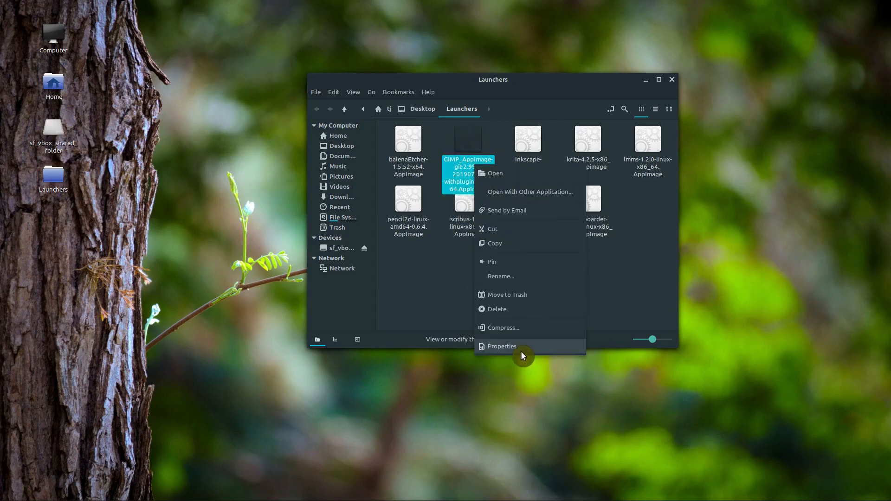
{"action": "left_click", "coordinate": [500, 346]}
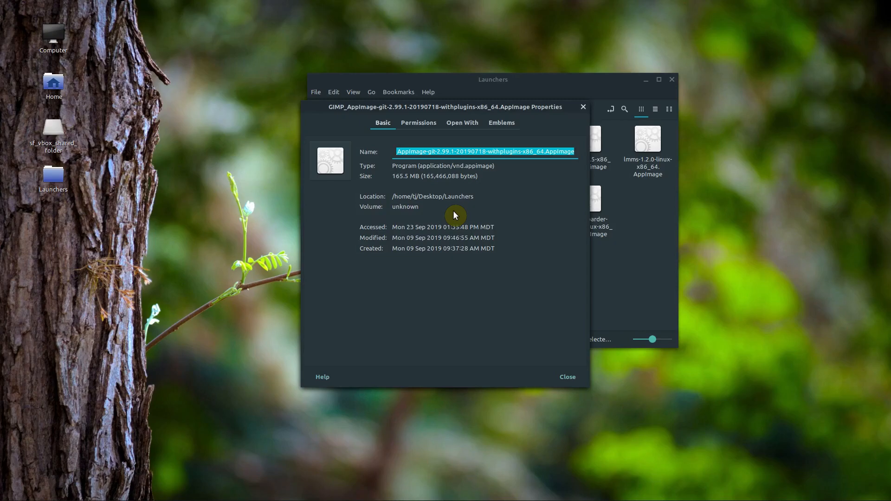
{"action": "mouse_move", "coordinate": [458, 187]}
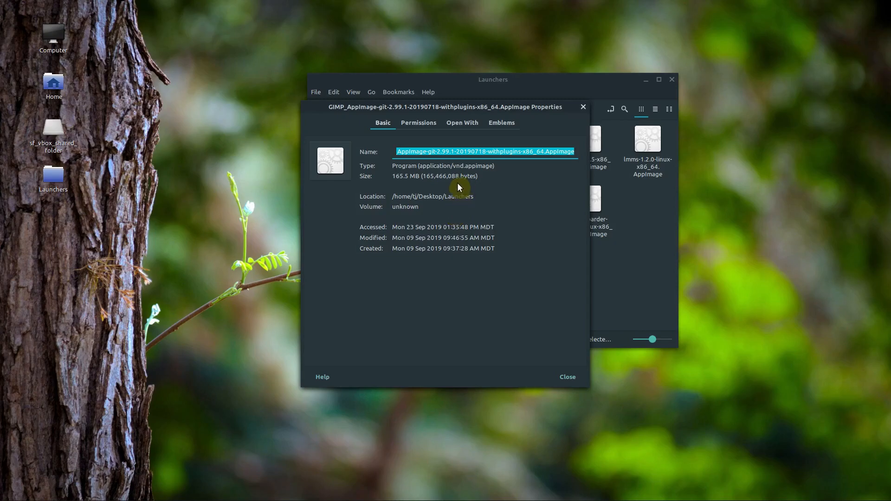
{"action": "left_click", "coordinate": [565, 377]}
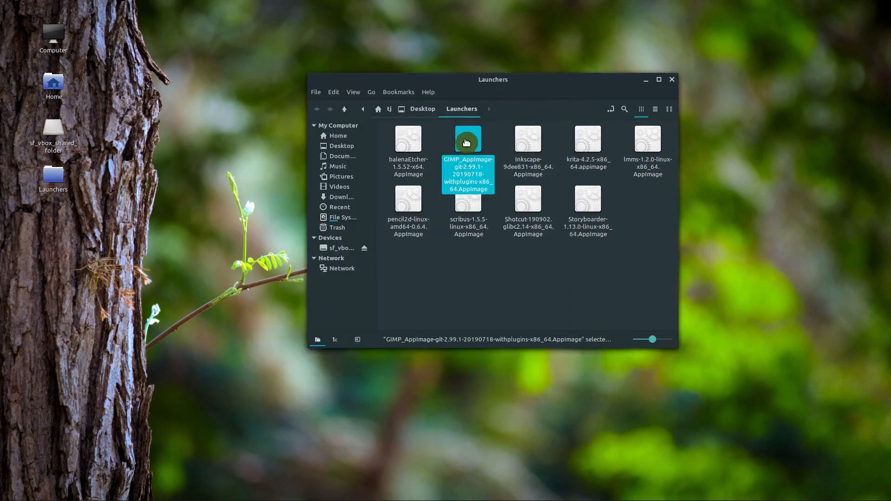
{"action": "left_click", "coordinate": [460, 303]}
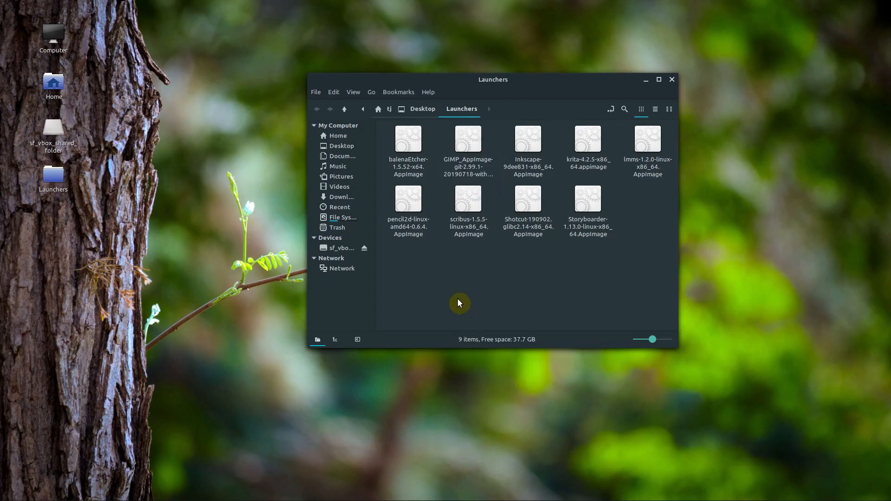
{"action": "mouse_move", "coordinate": [485, 196]}
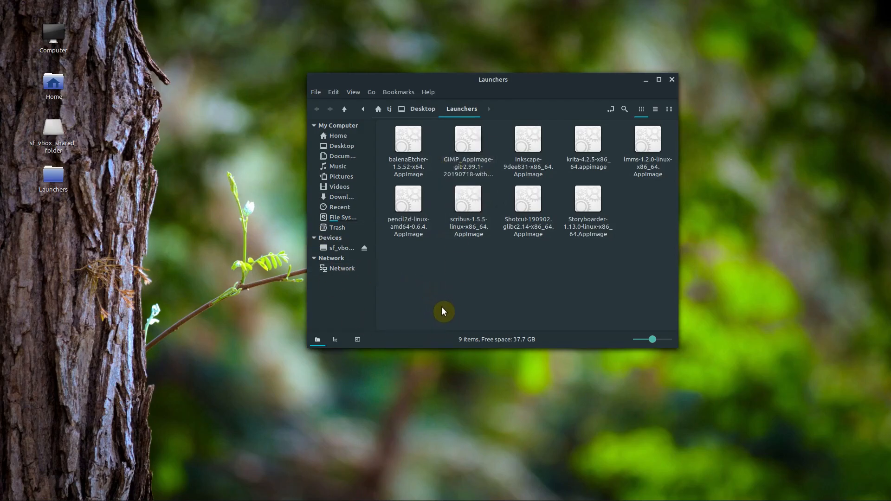
{"action": "mouse_move", "coordinate": [380, 322]}
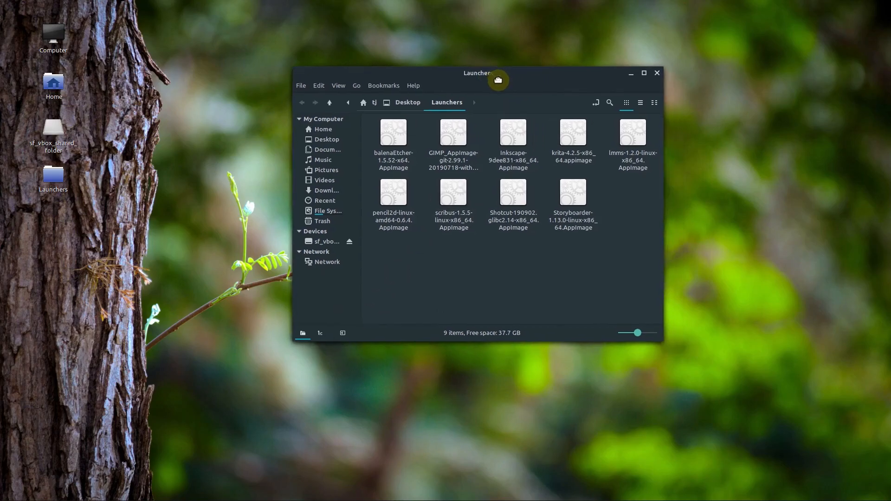
{"action": "mouse_move", "coordinate": [452, 171]}
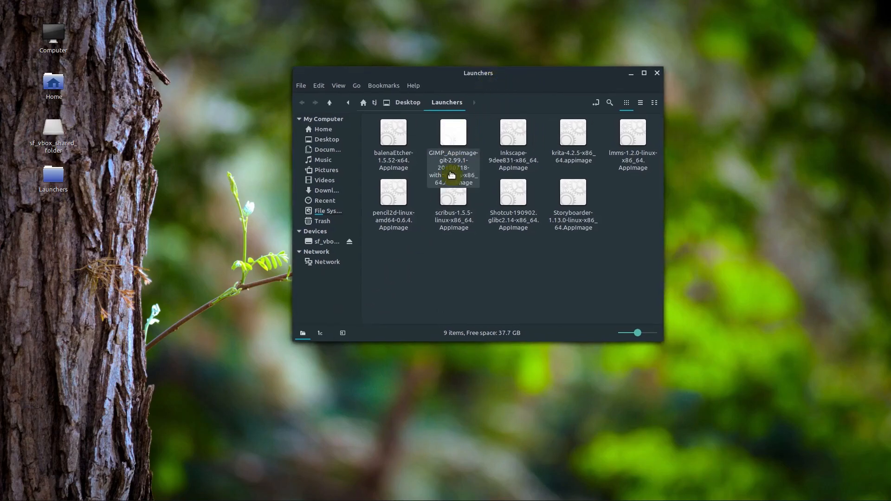